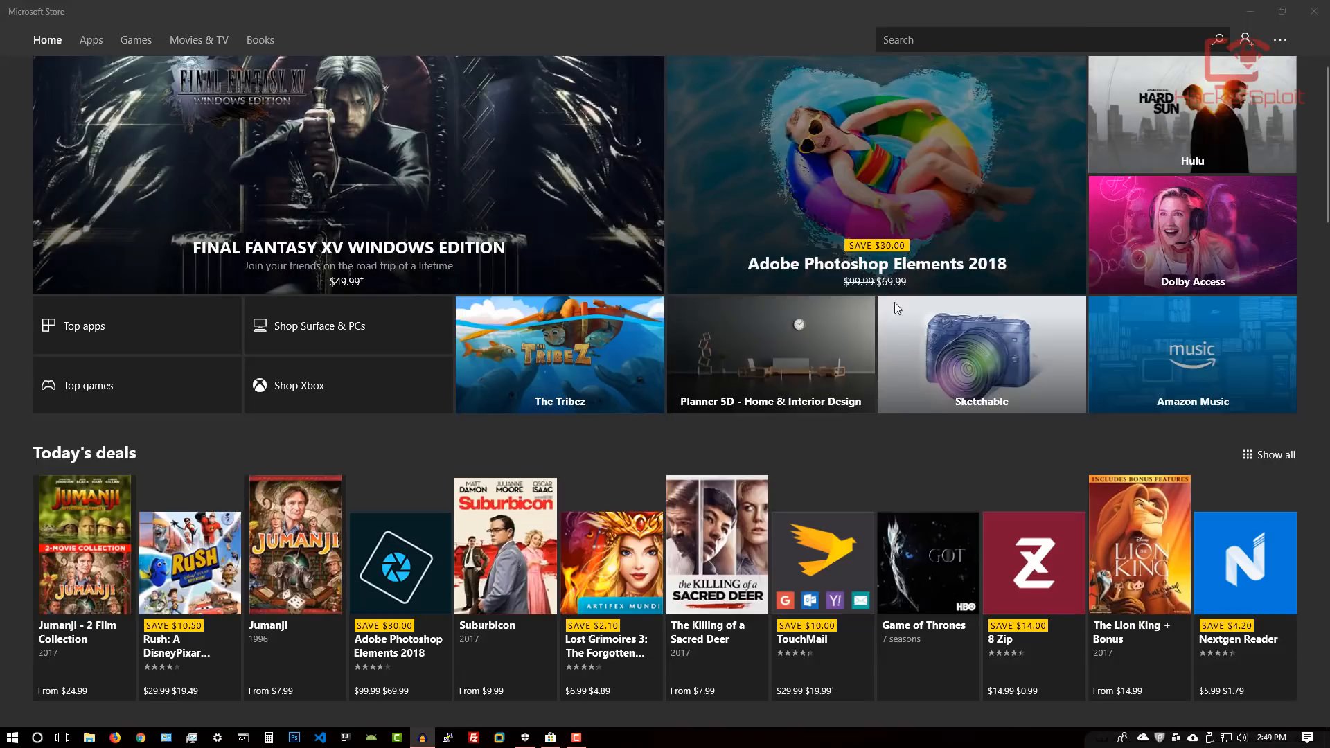
mouse_move(990, 271)
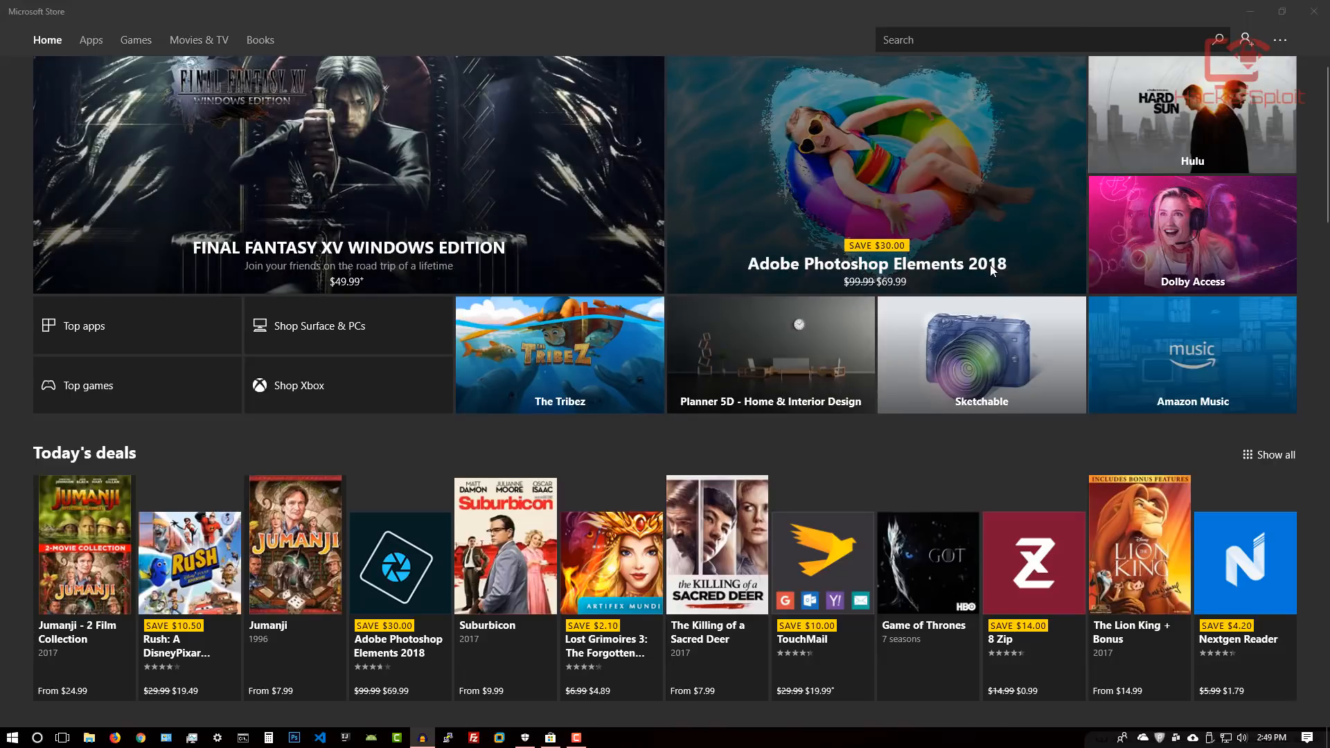
Search the Microsoft Store for 'kali linux'
left_click(1018, 39)
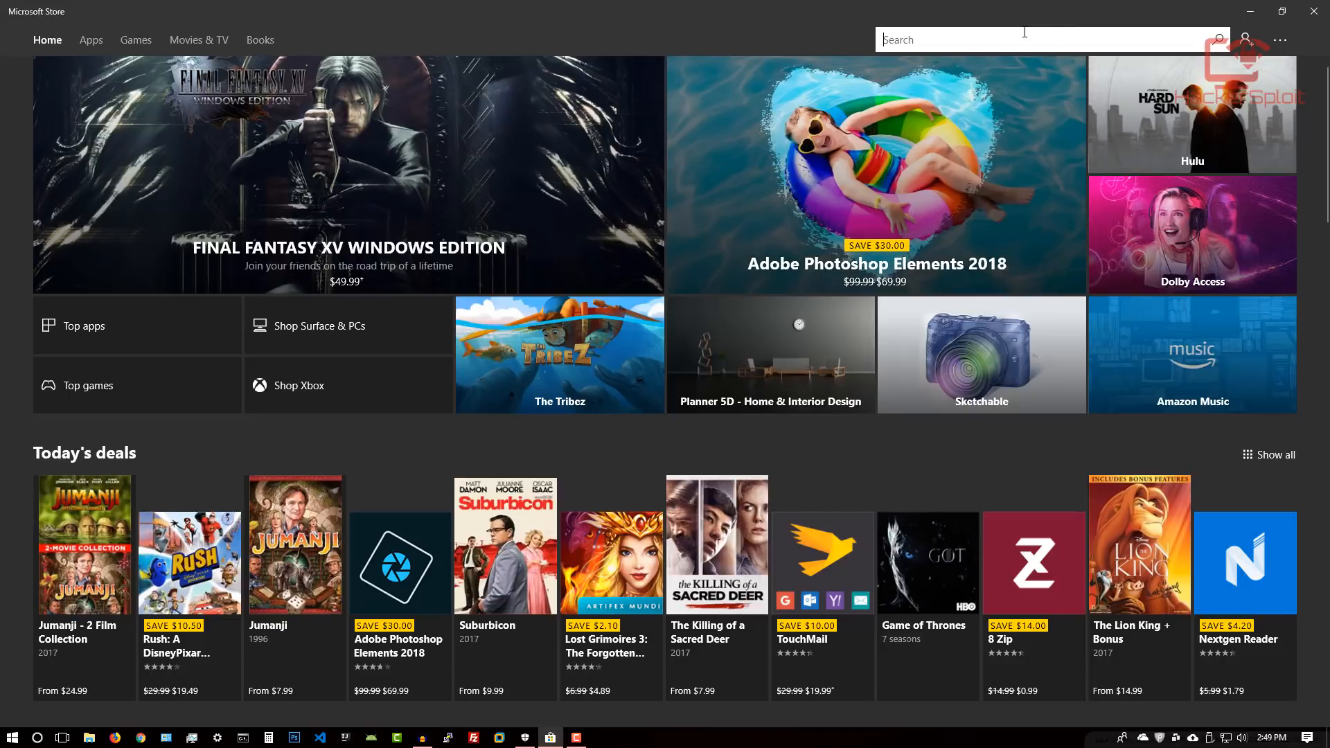
type("kali linux")
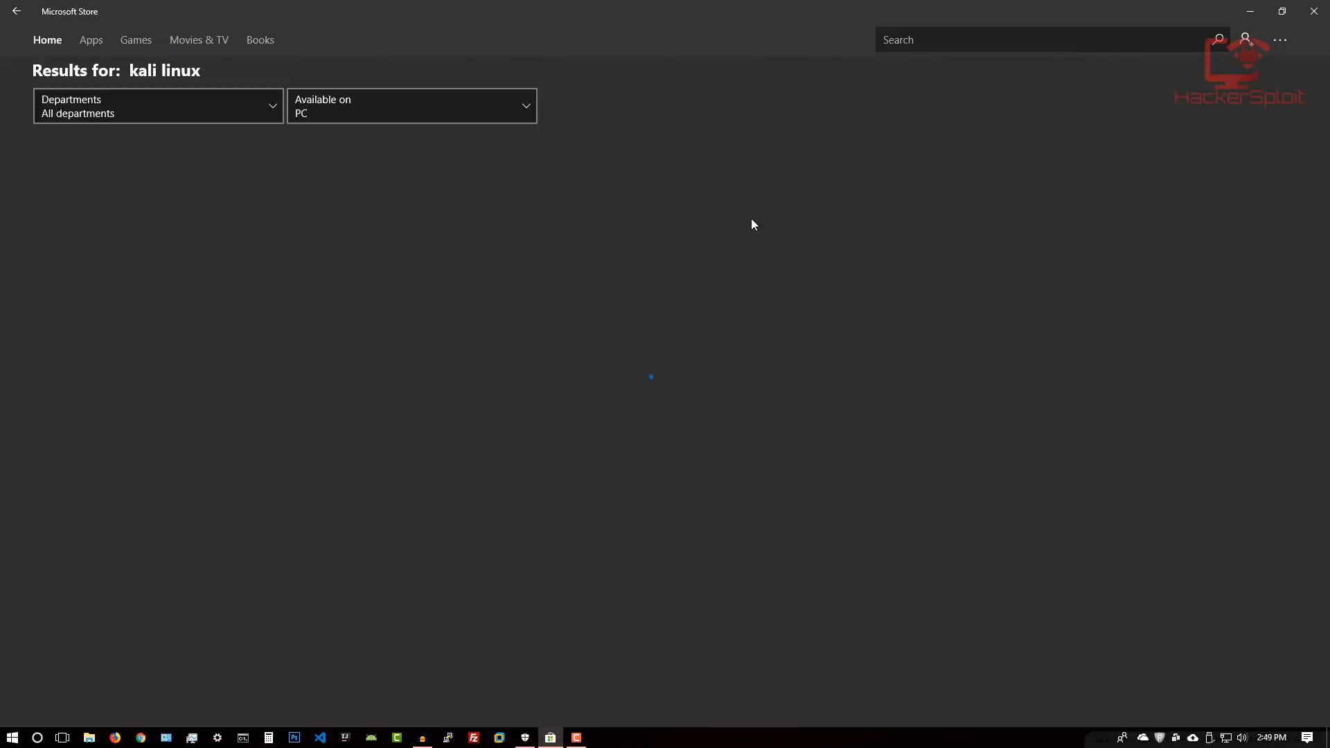
mouse_move(404, 249)
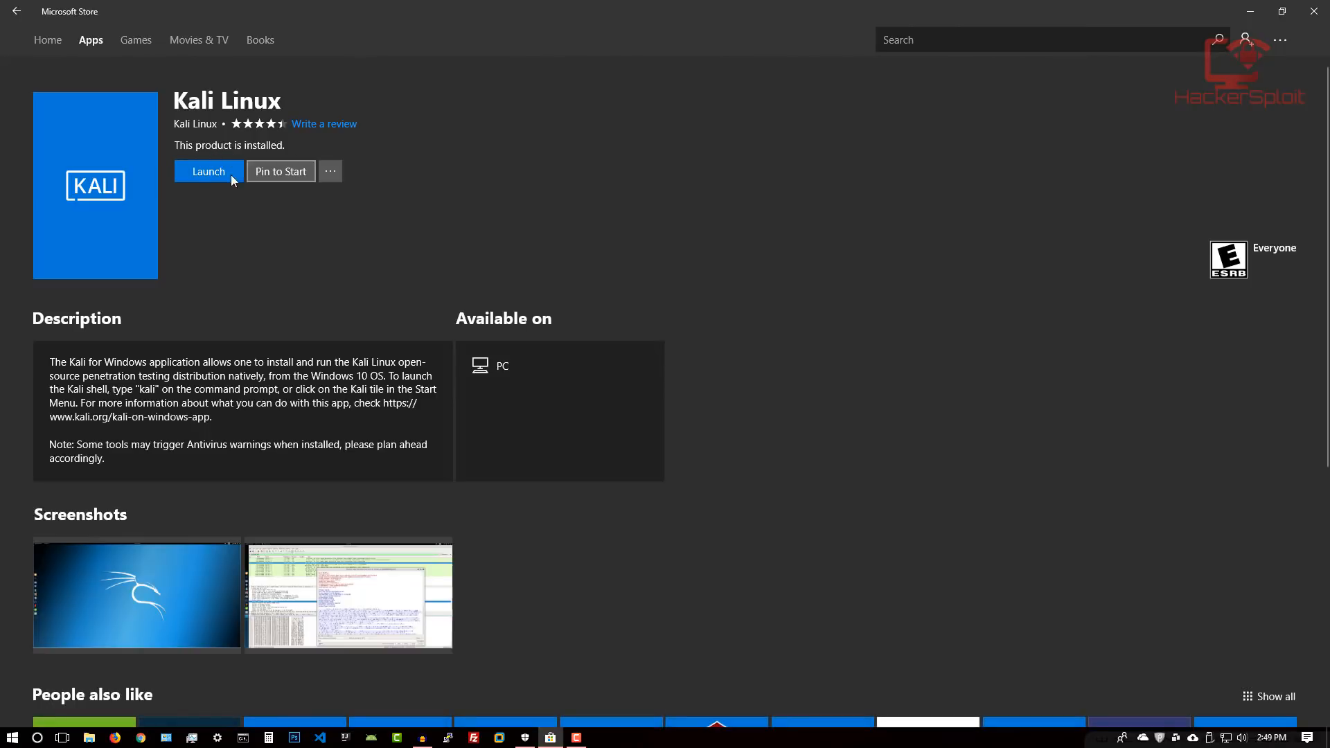
mouse_move(237, 188)
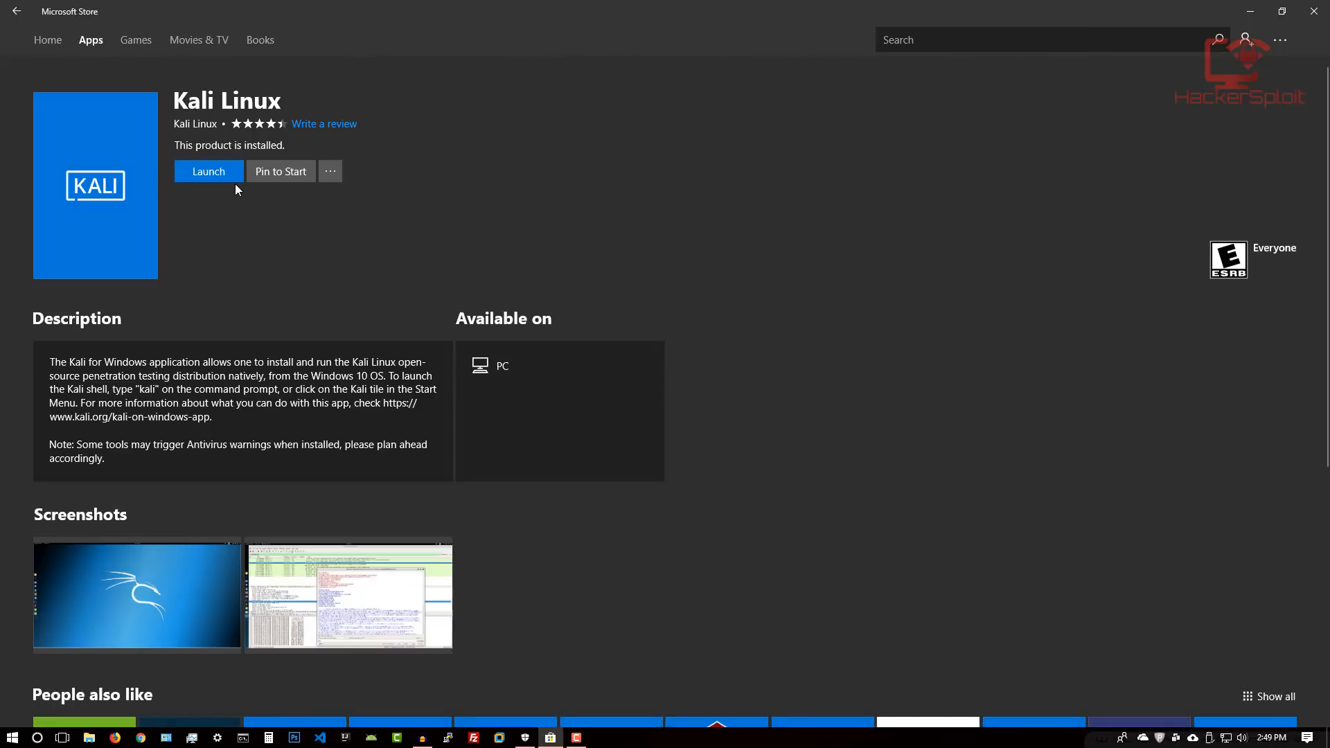
mouse_move(264, 245)
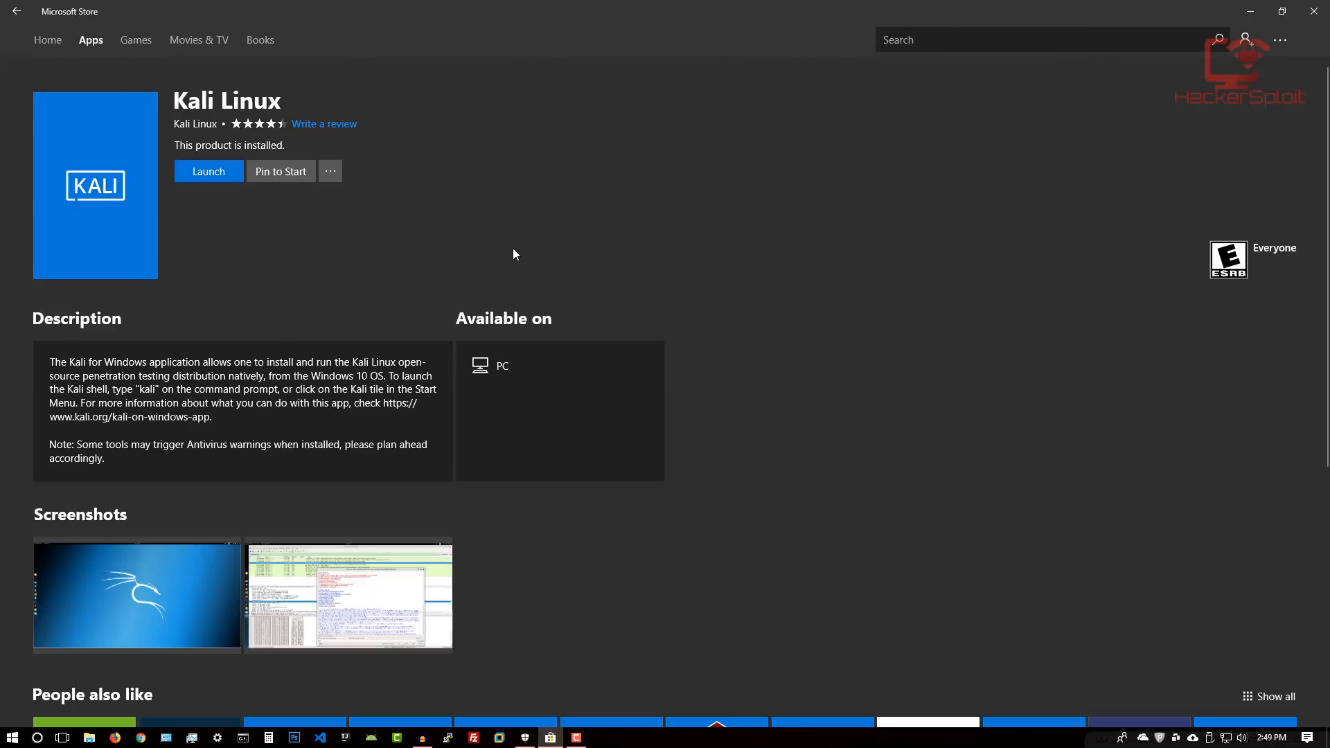
left_click(208, 170)
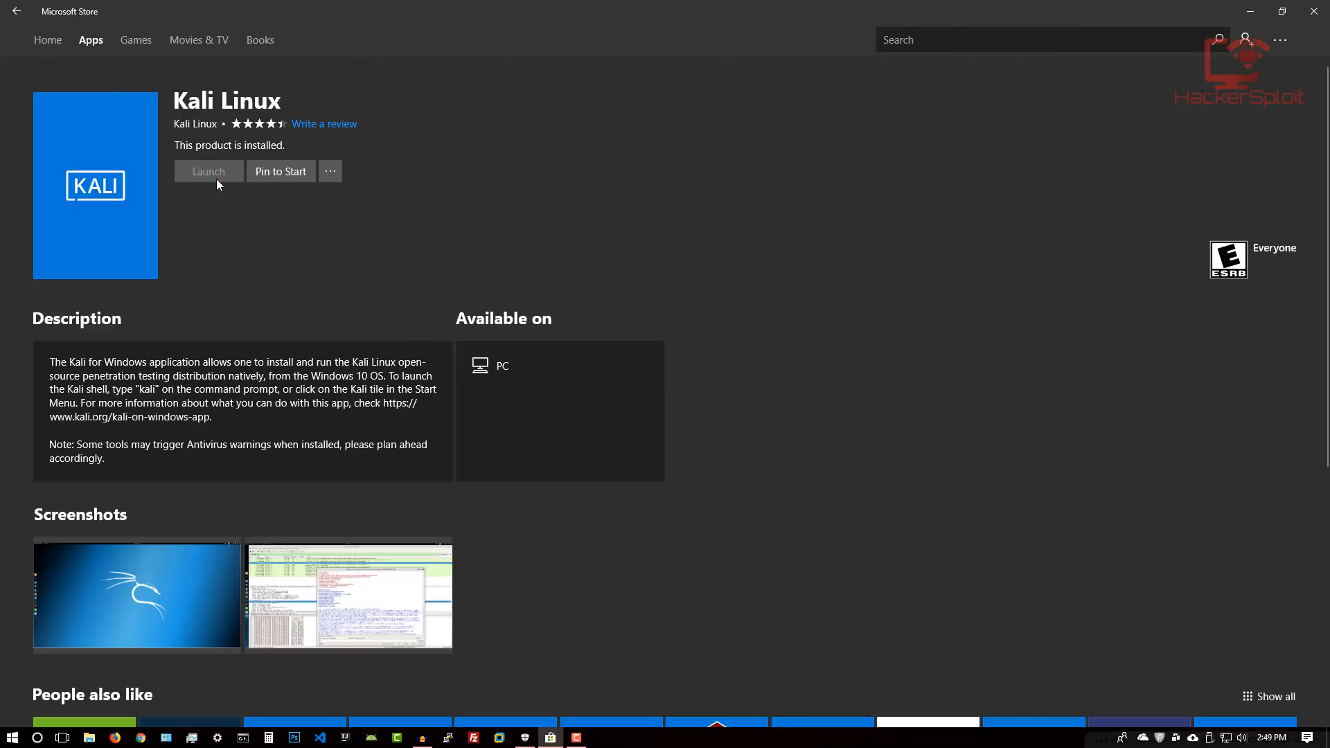
left_click(208, 170)
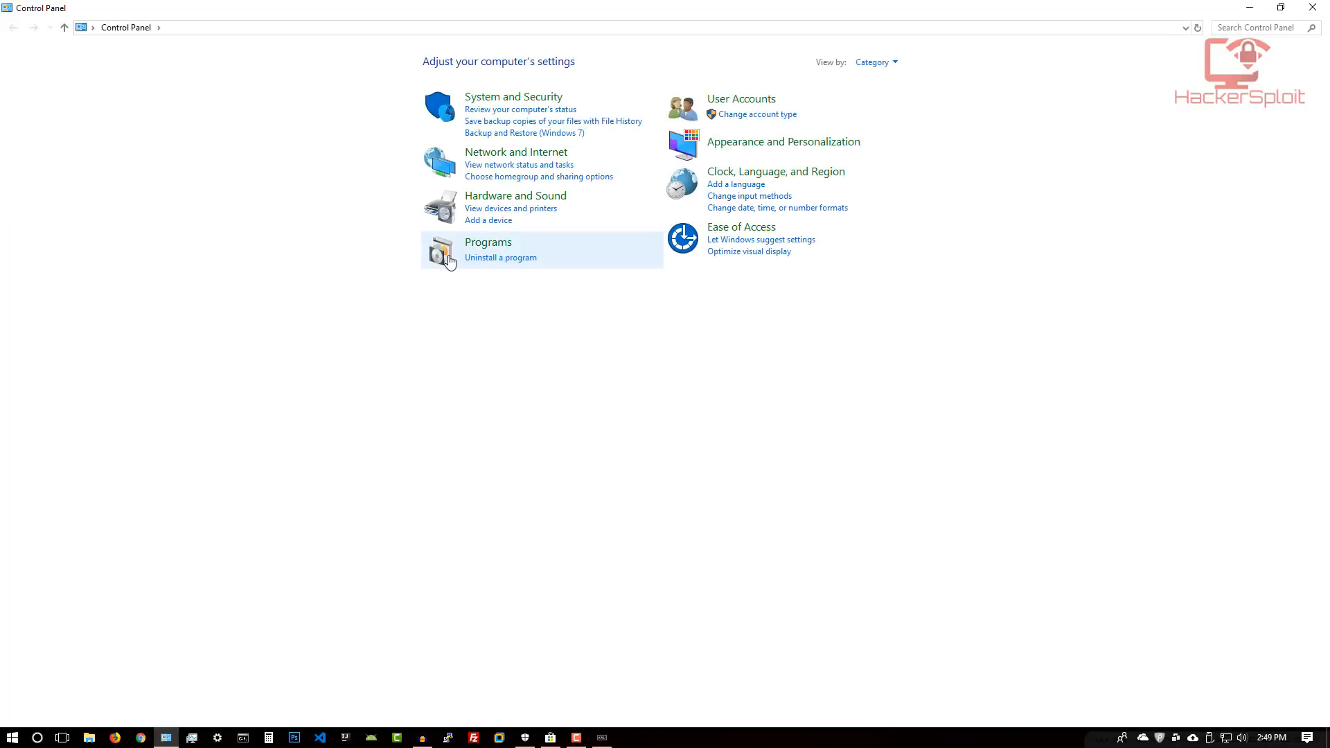
left_click(500, 257)
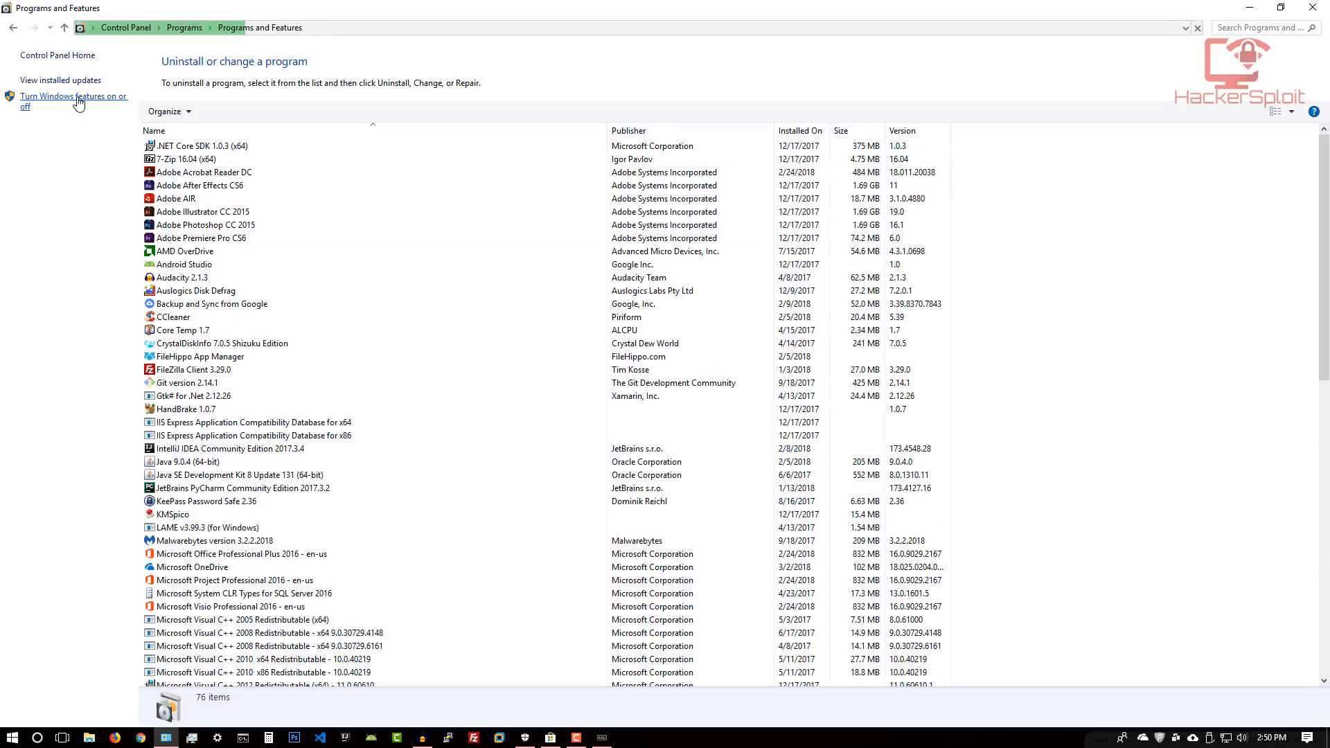
left_click(72, 95)
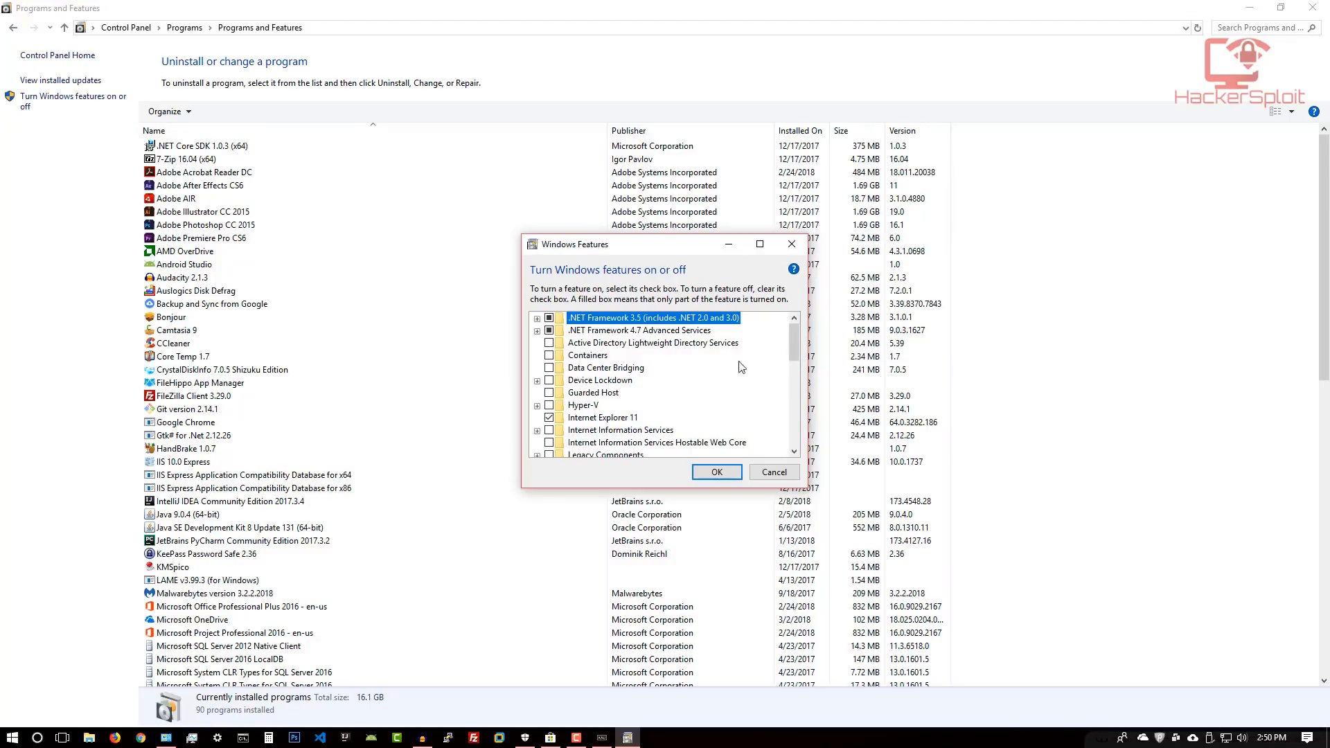
scroll("down", 3)
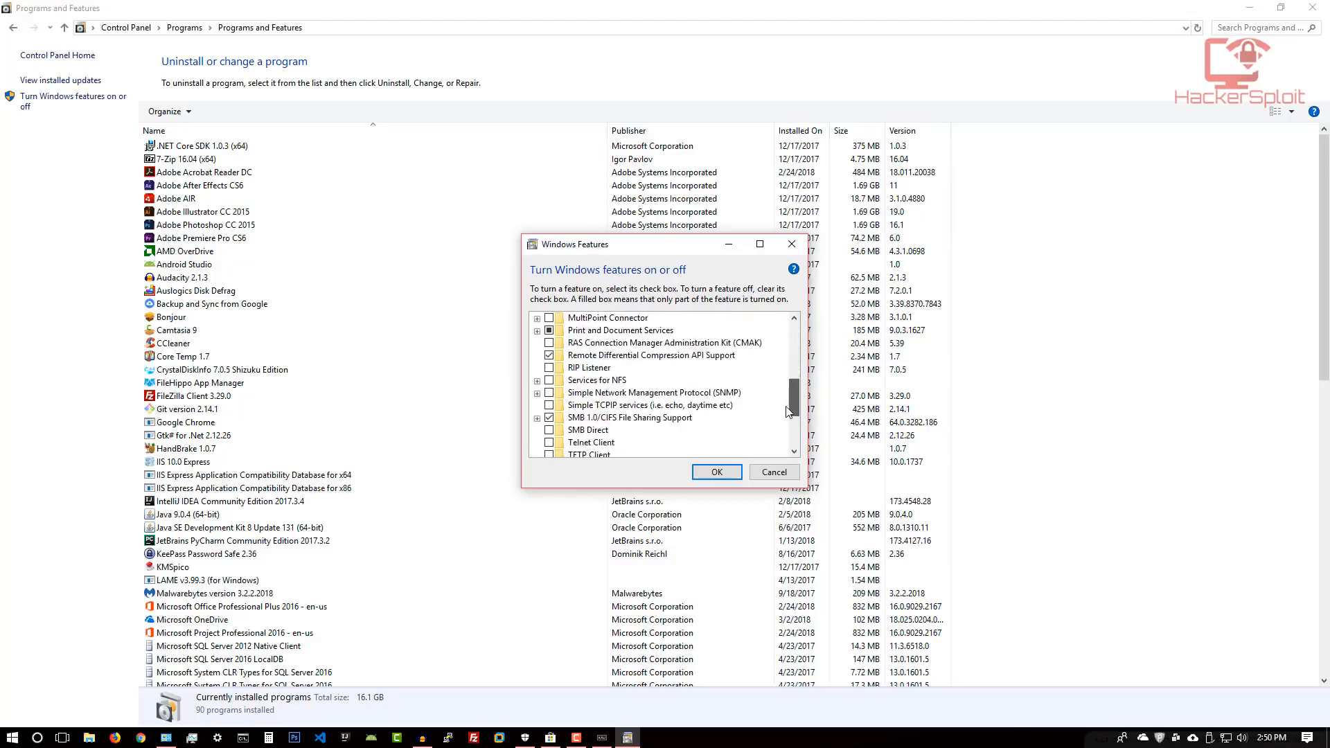
scroll("down", 3)
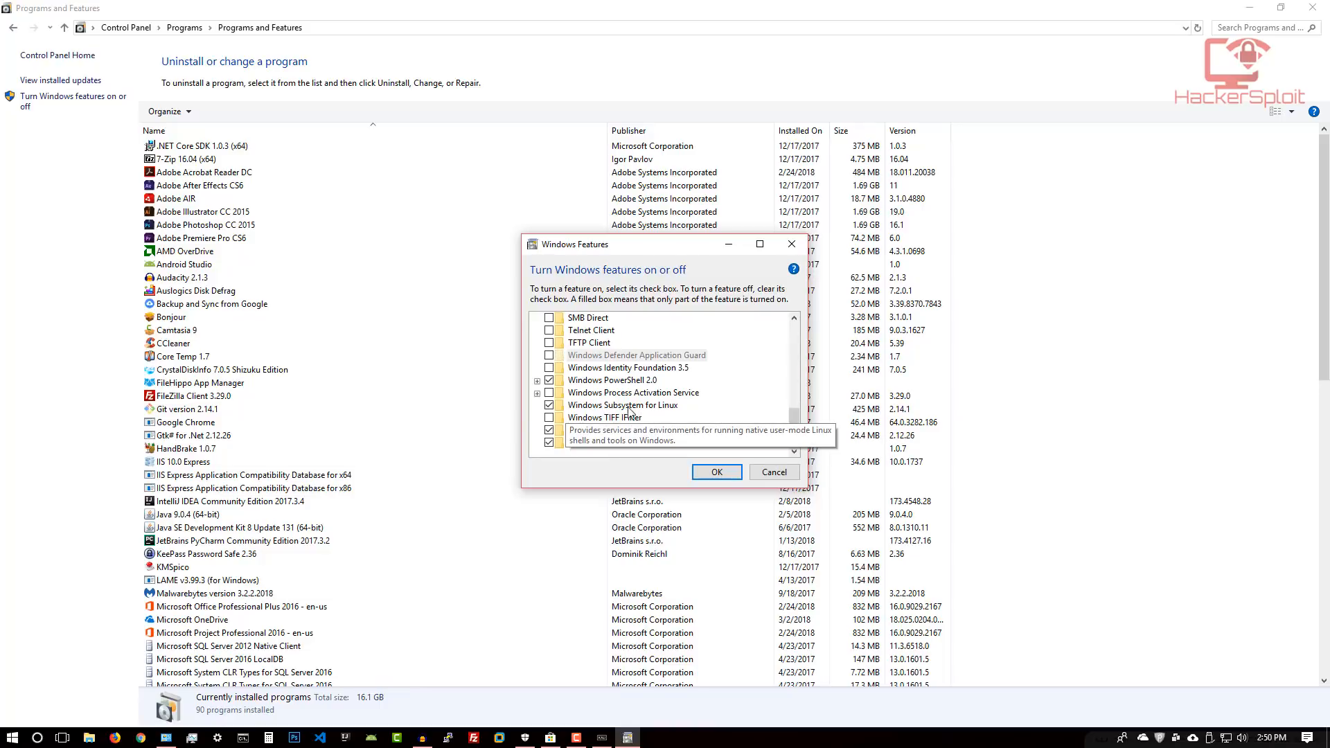
mouse_move(661, 415)
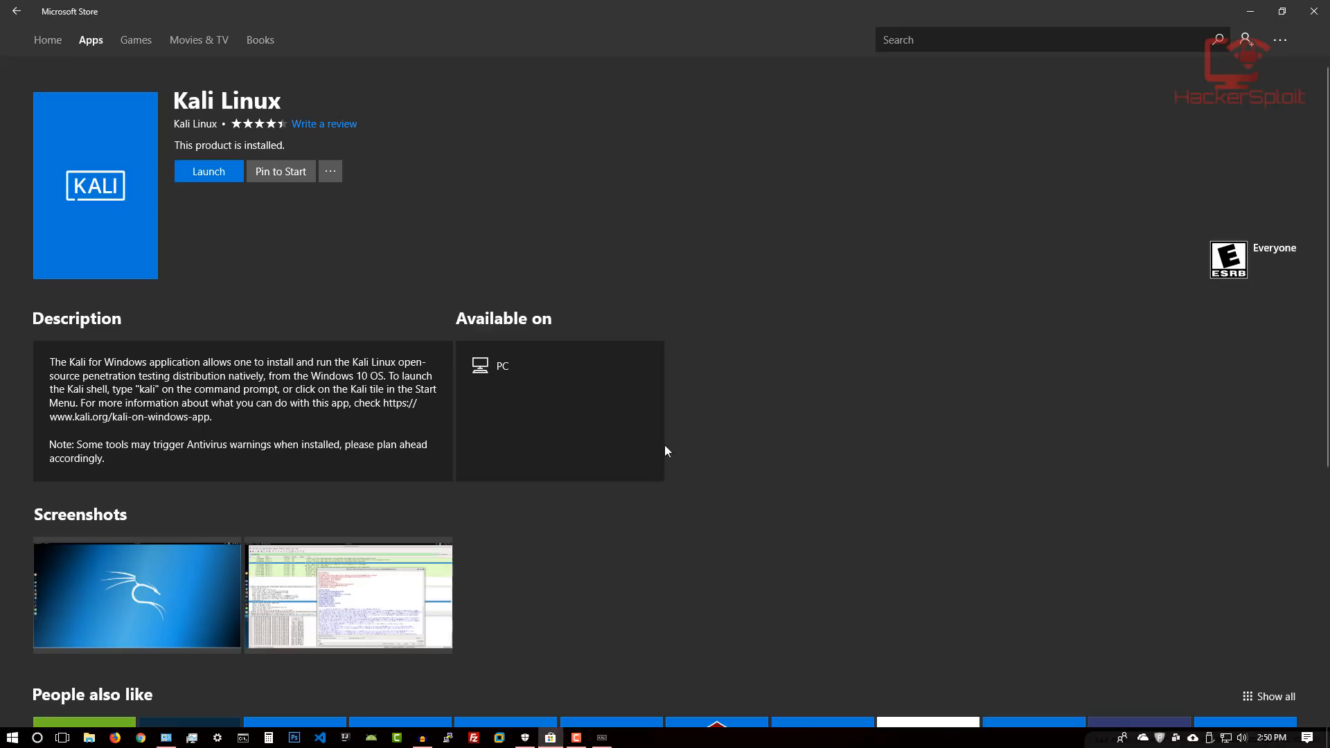
Launch the Kali shell and run 'sudo apt-get update', entering the sudo password
left_click(208, 170)
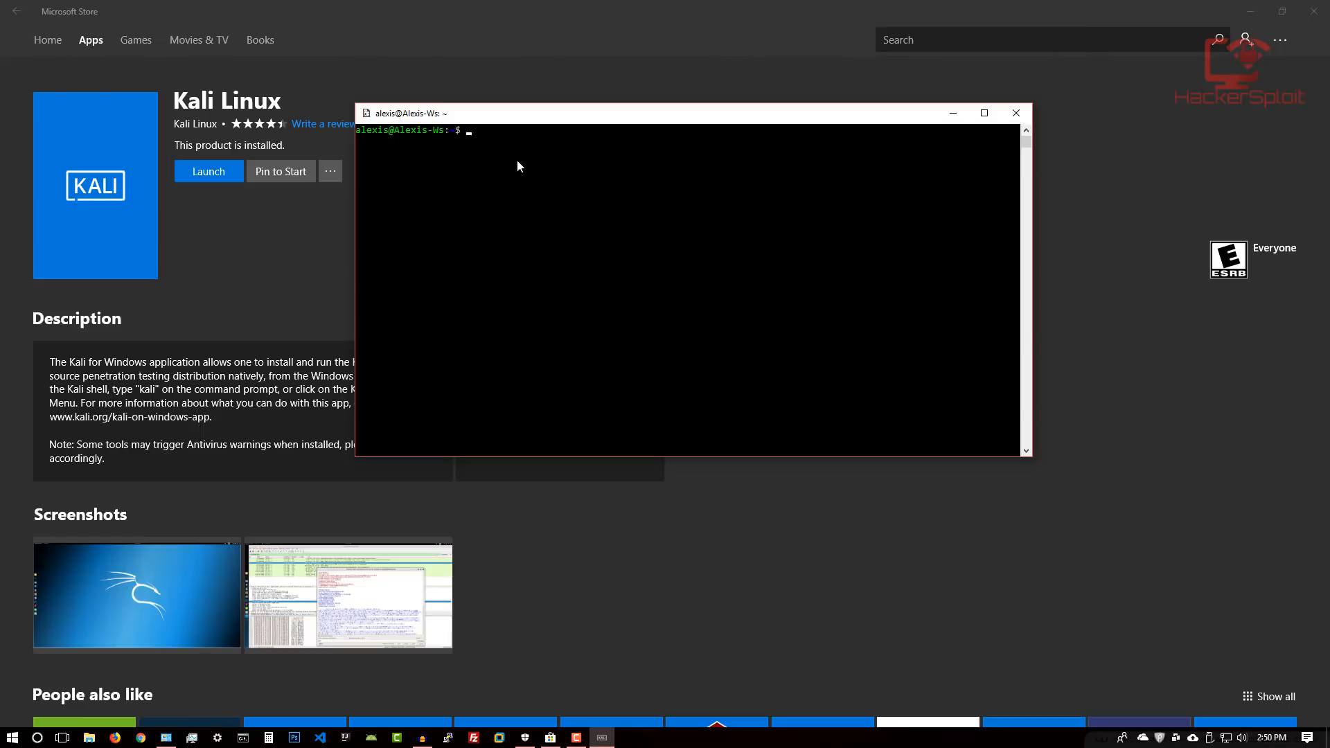
type("sudo apt-get u")
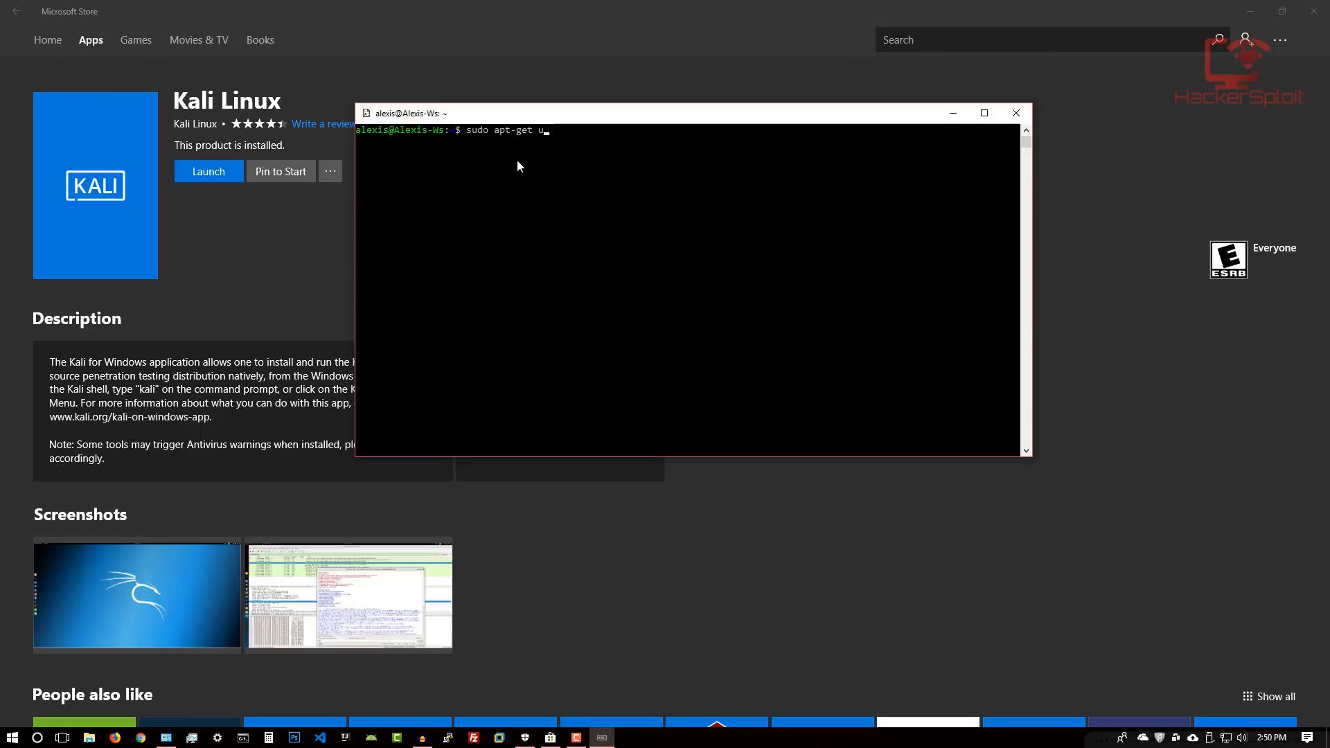
type("pdate")
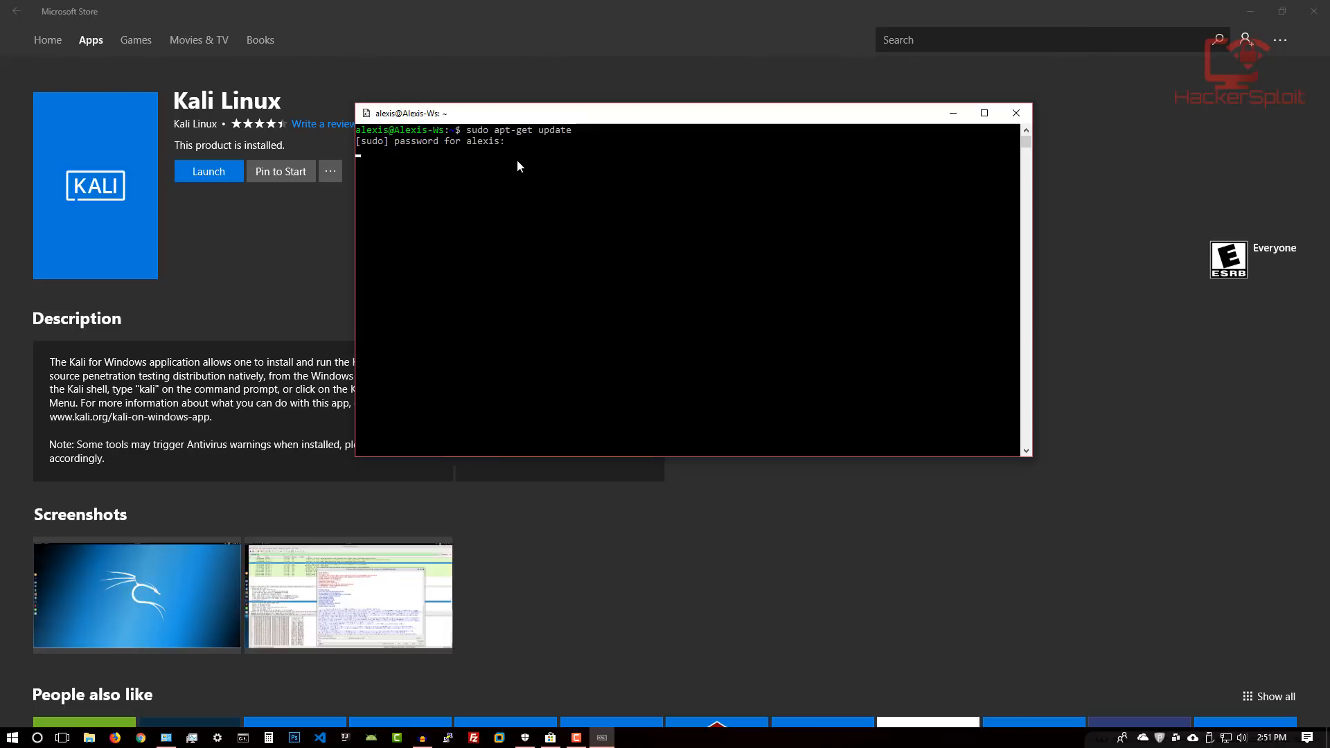
key("Return")
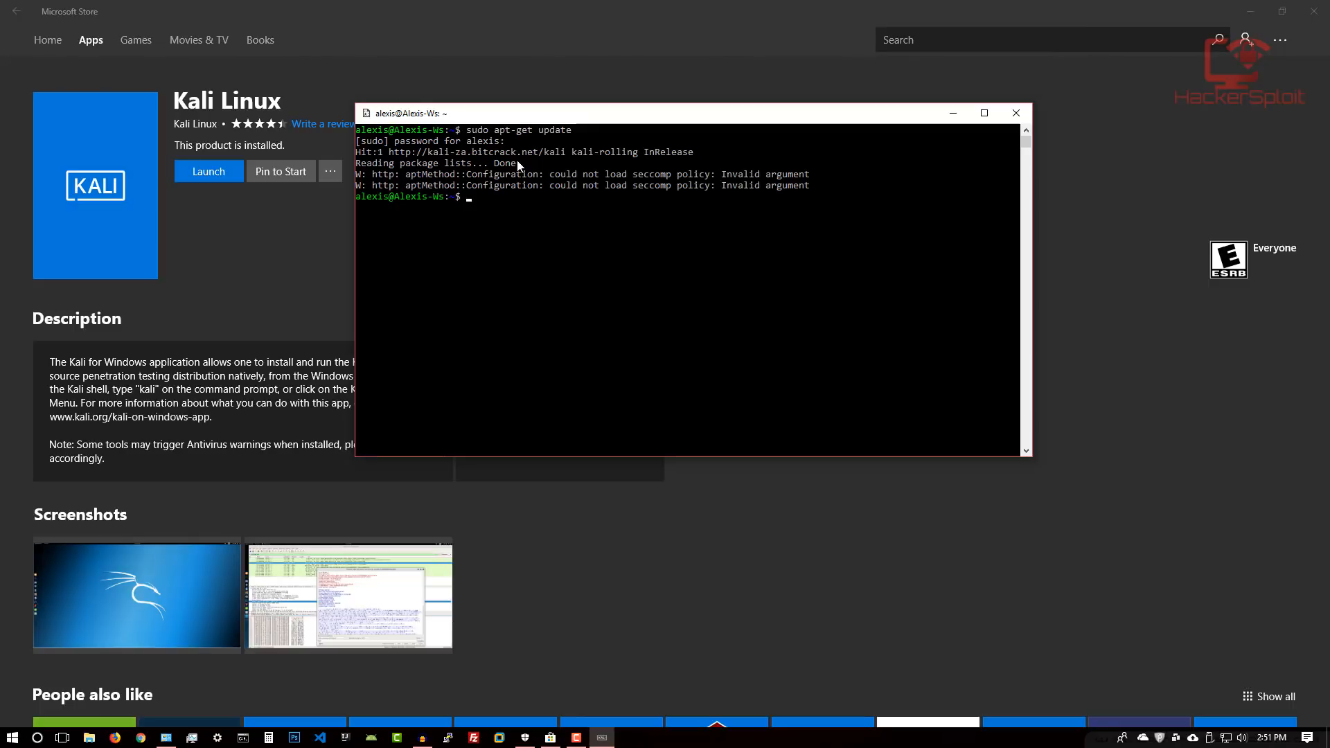
mouse_move(583, 194)
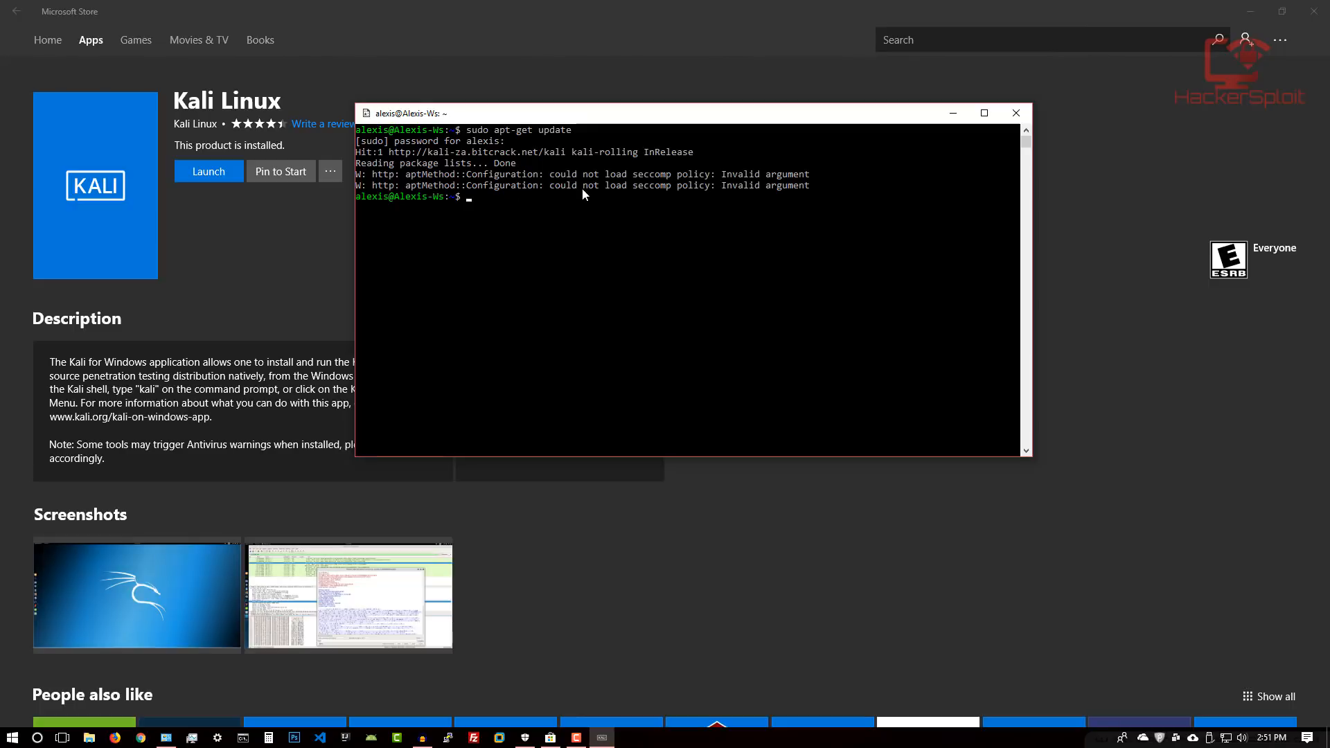
mouse_move(657, 204)
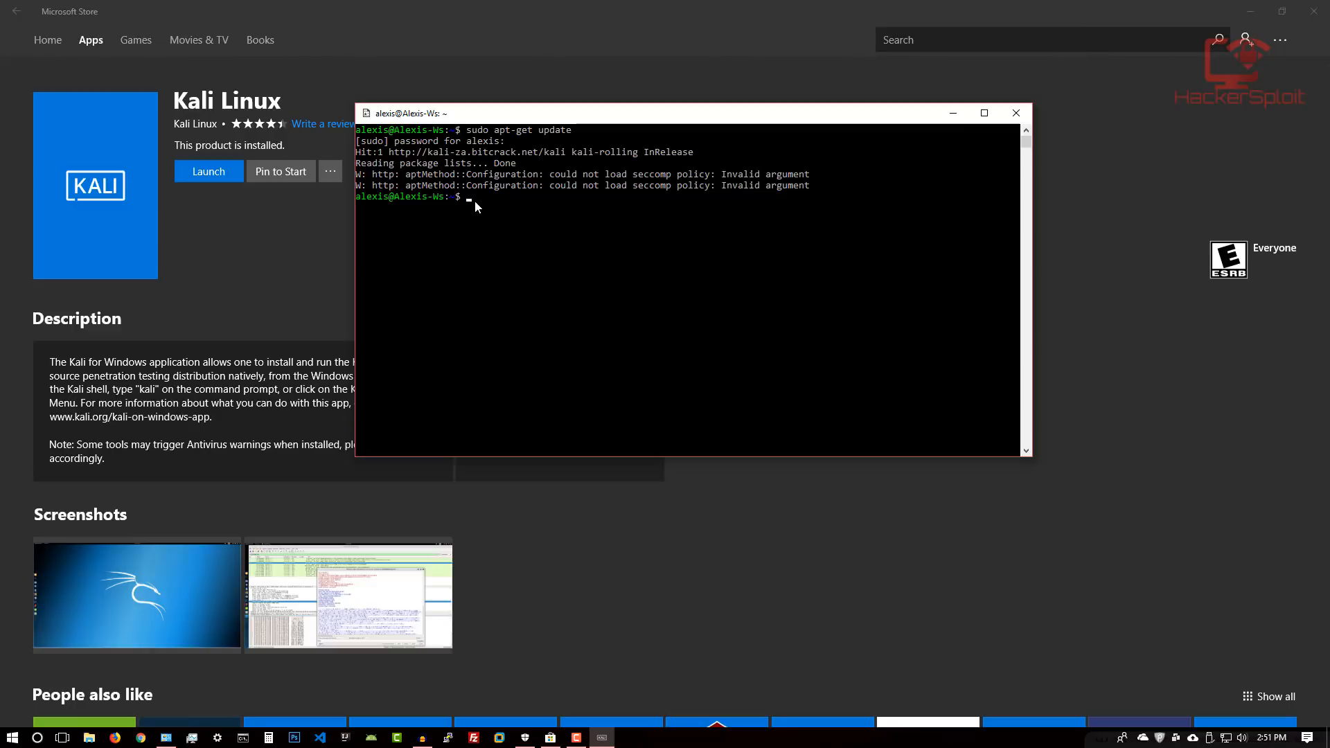
Run sudo apt-get upgrade, then install wireshark, confirming the 258 packages with 'y'
type("sudo apt-g")
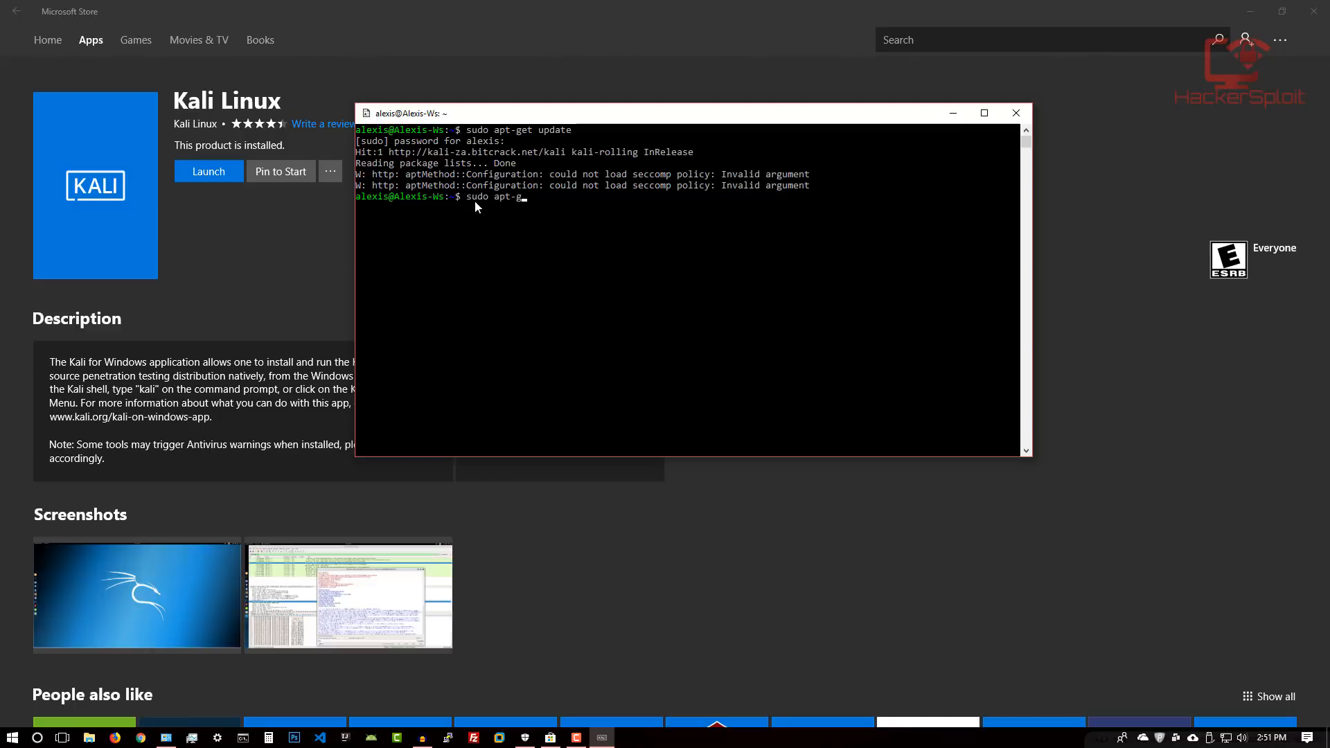
type("et upgrade")
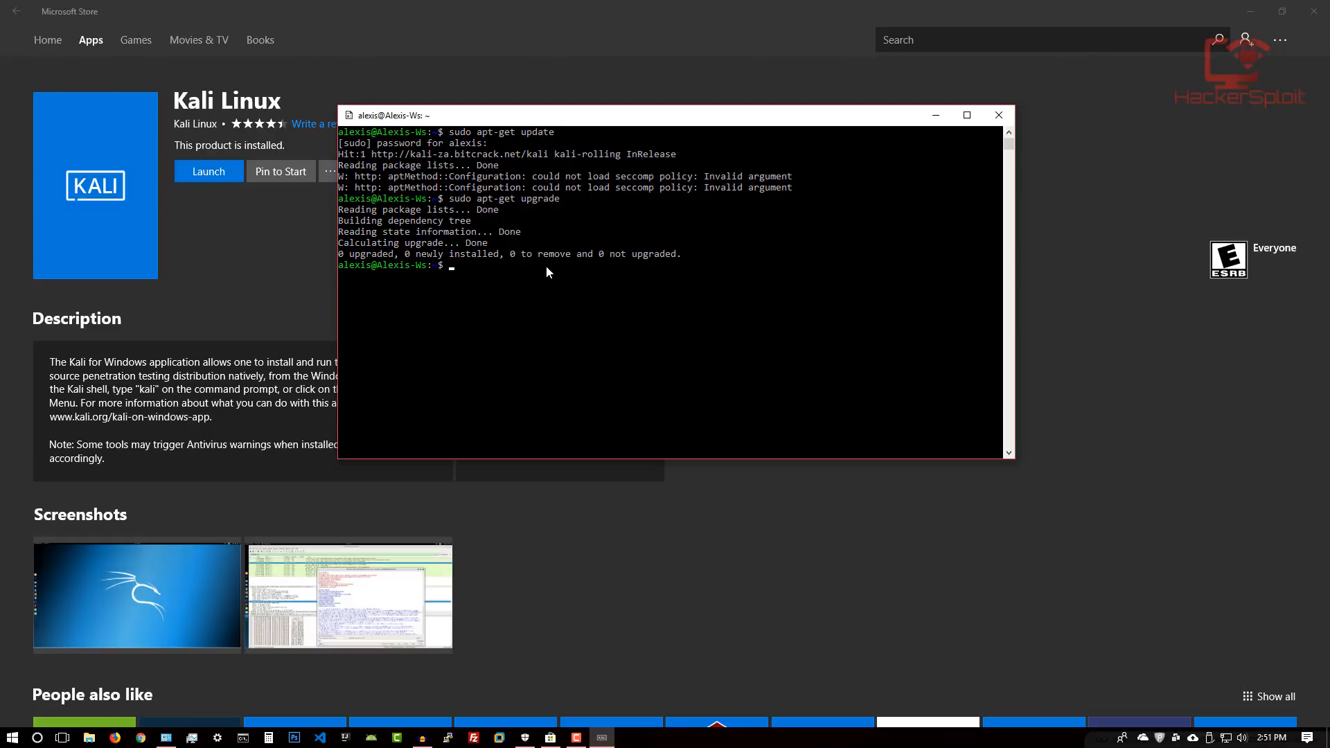
type("sudo apt-get install")
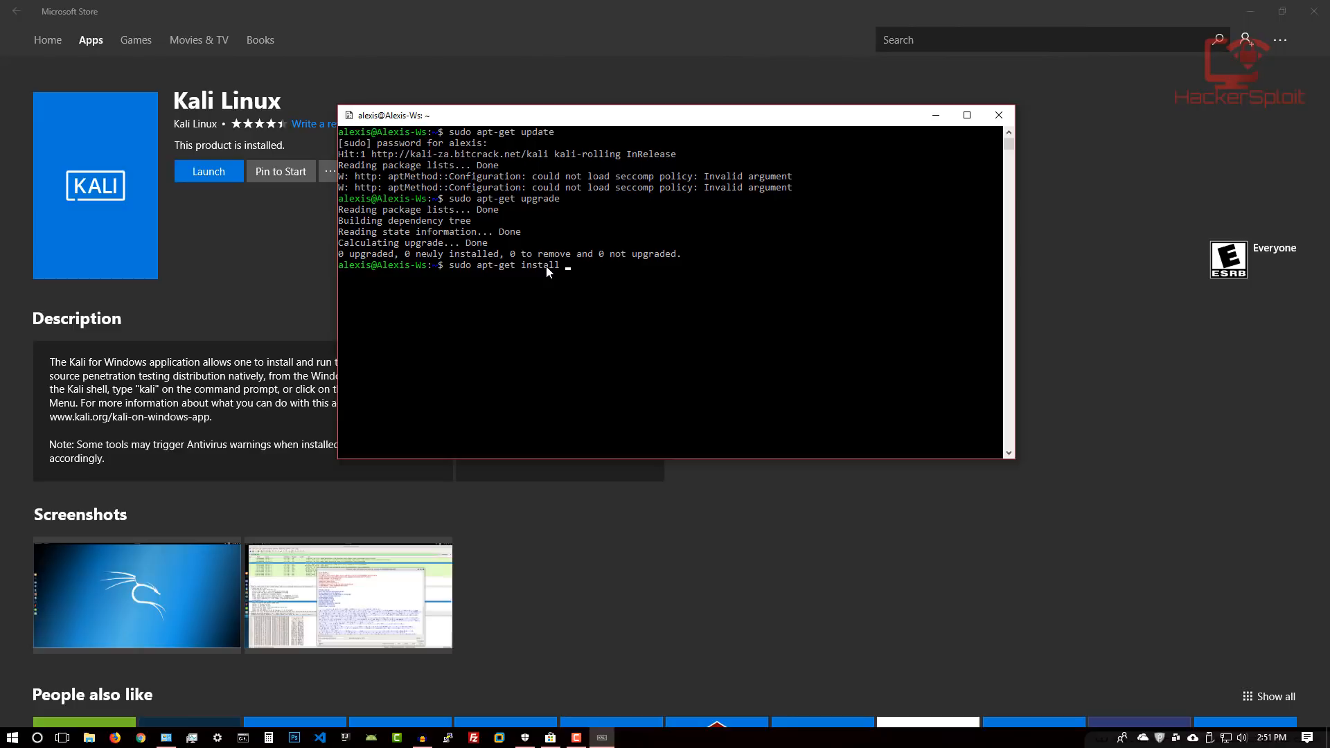
type("wiresha")
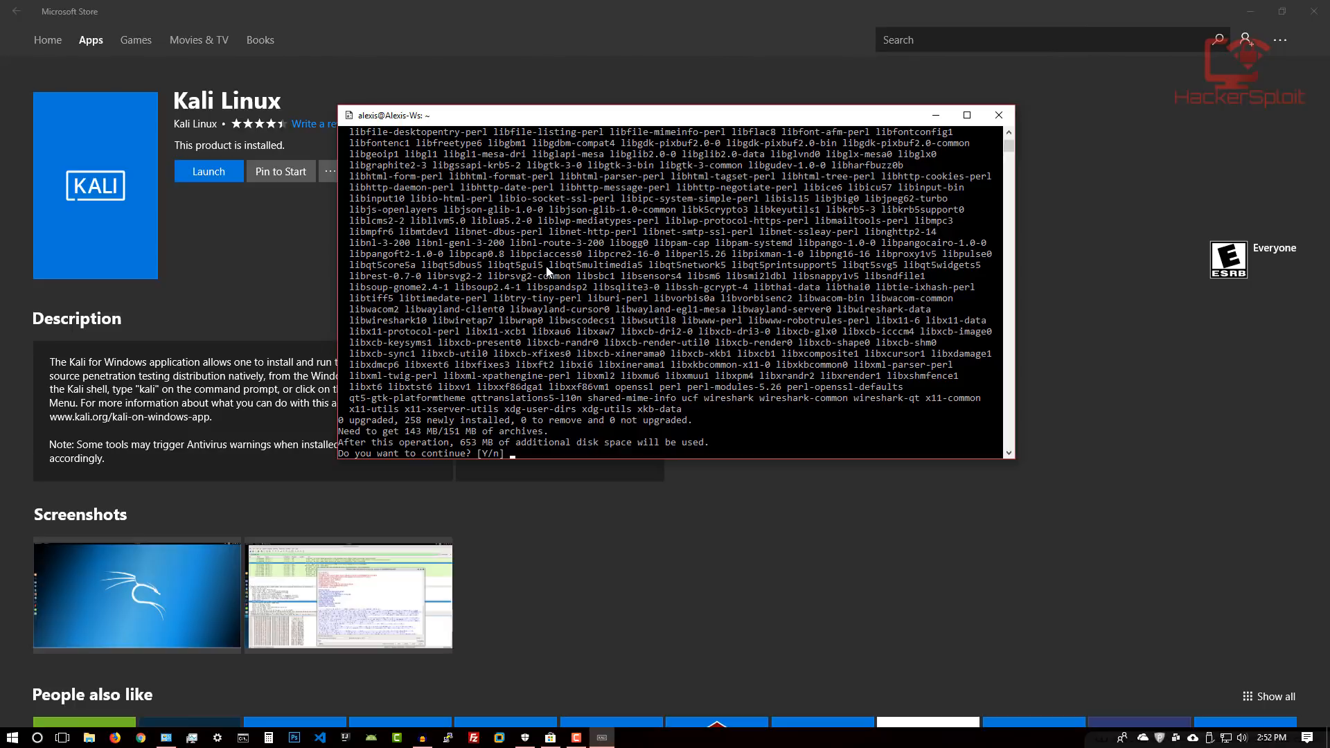
type("y")
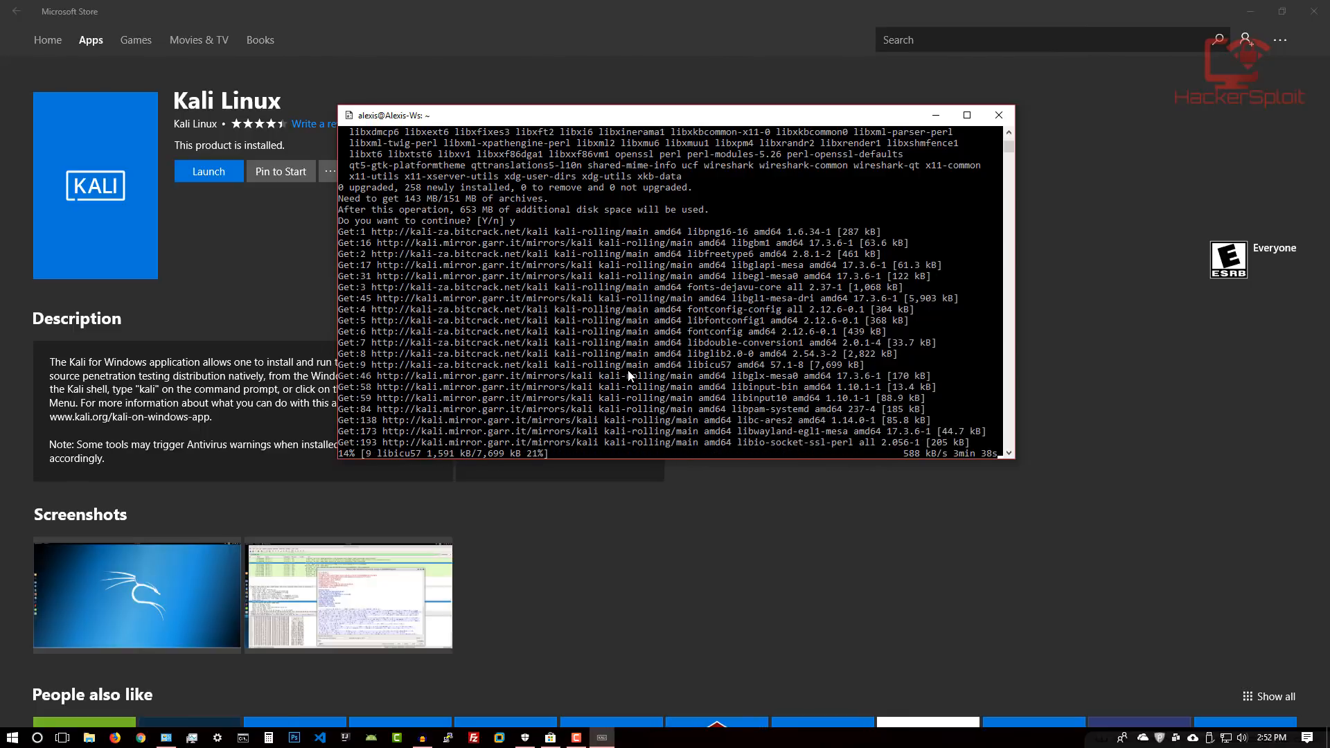
Browse AppData\Local\Packages into the KaliLinux.54290C8133FEE_ey8k8hqnwqnmg folder
key("Win+r")
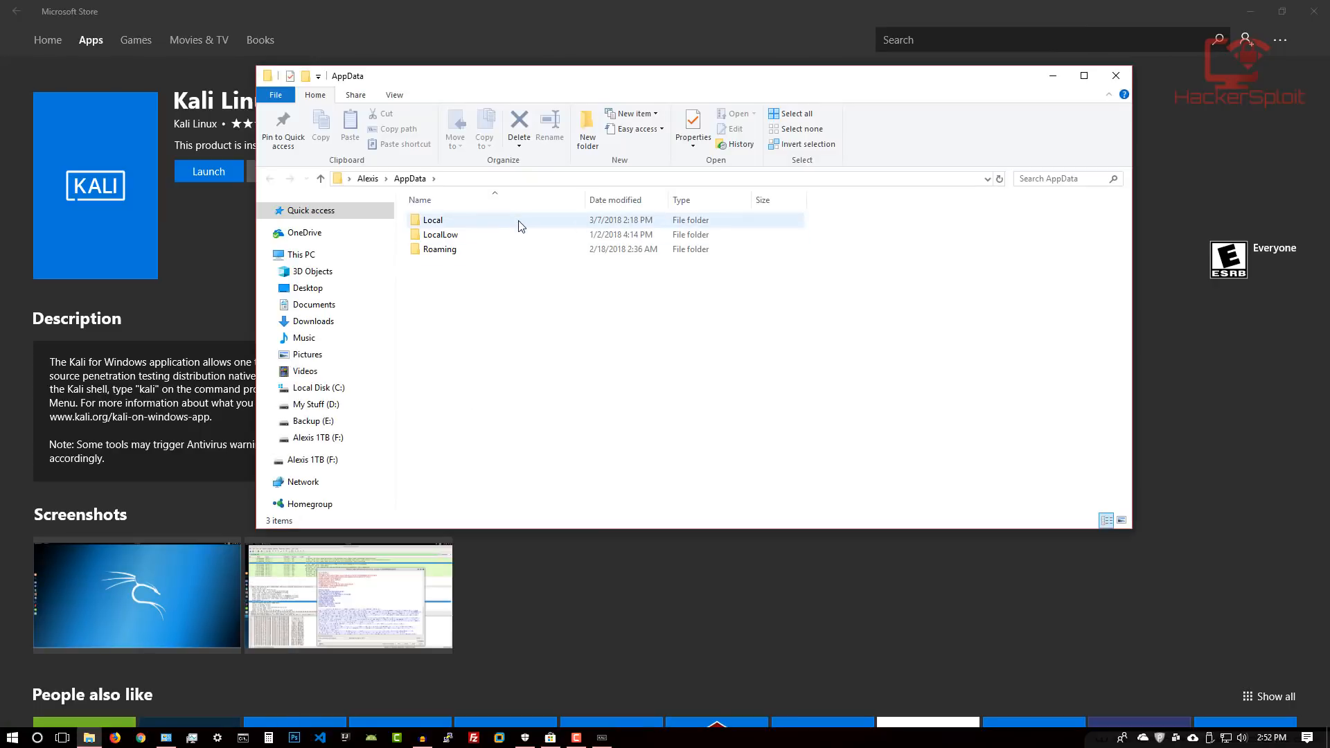
double_click(431, 219)
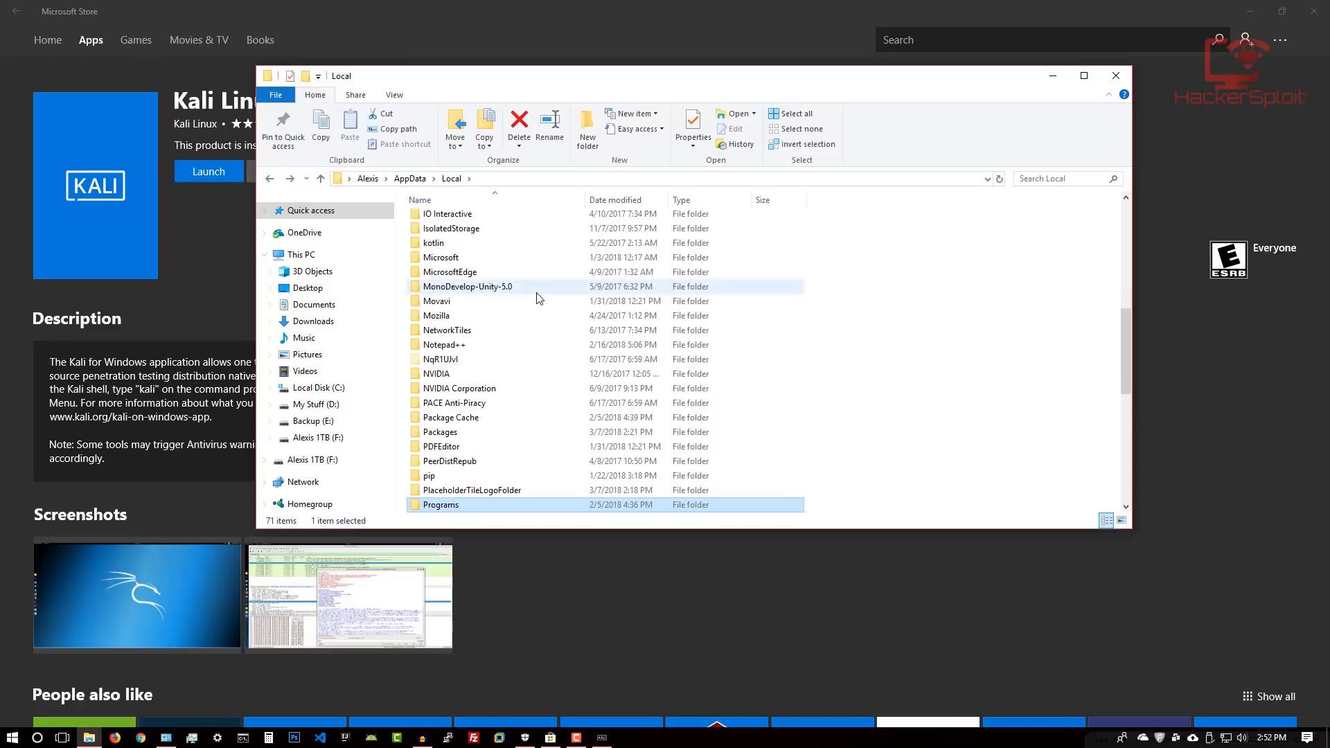
double_click(440, 431)
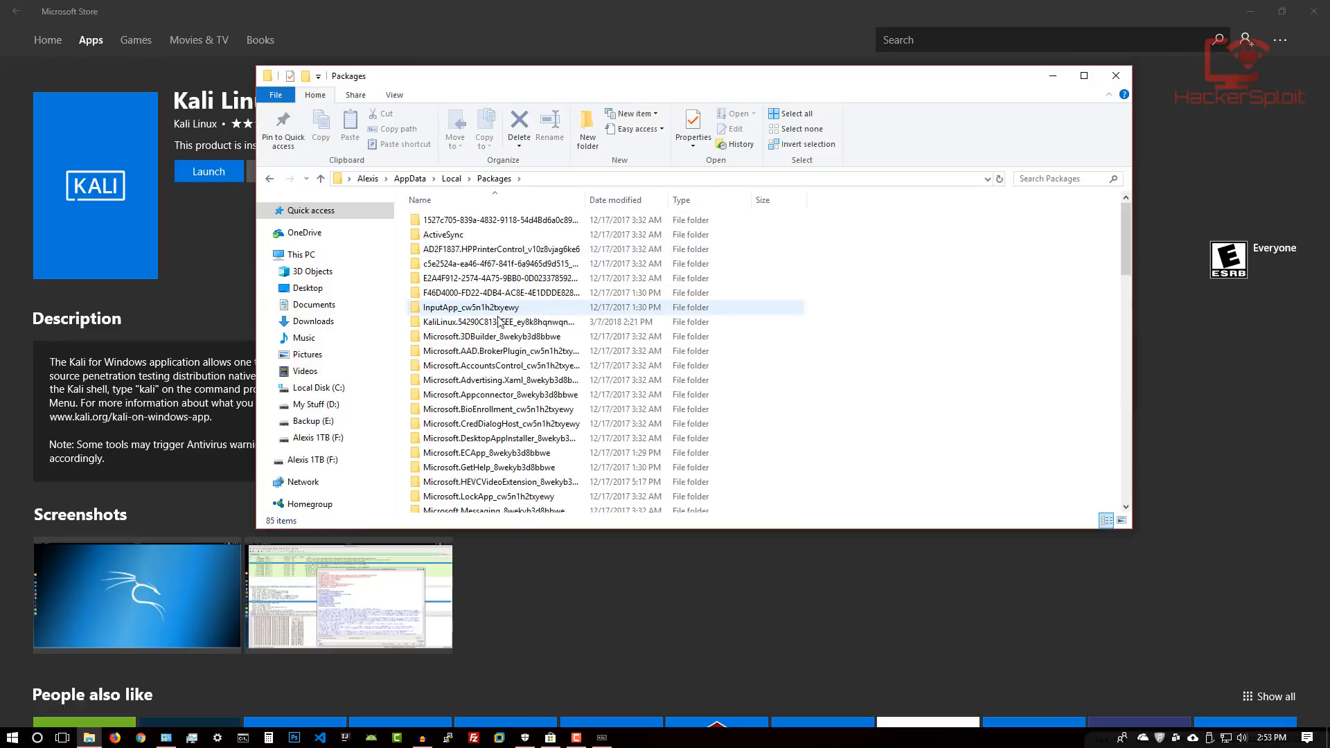
left_click(500, 322)
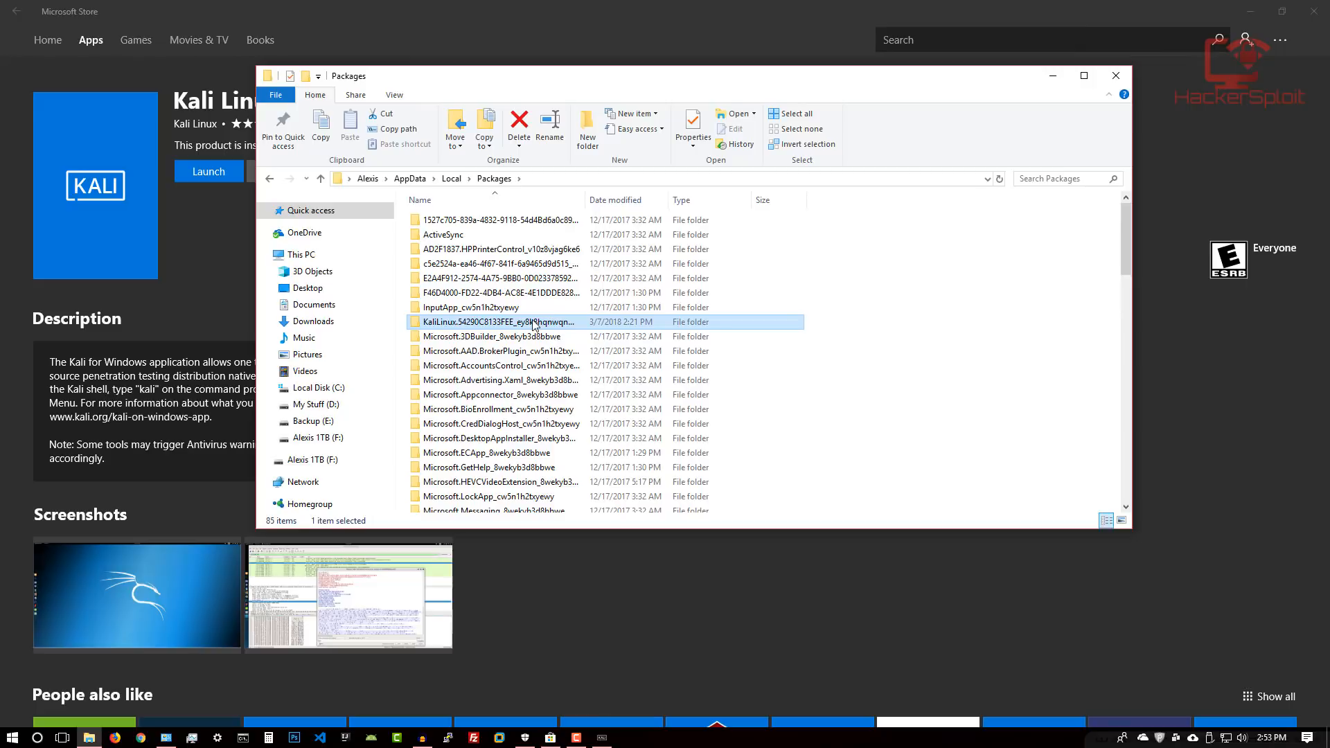
double_click(501, 321)
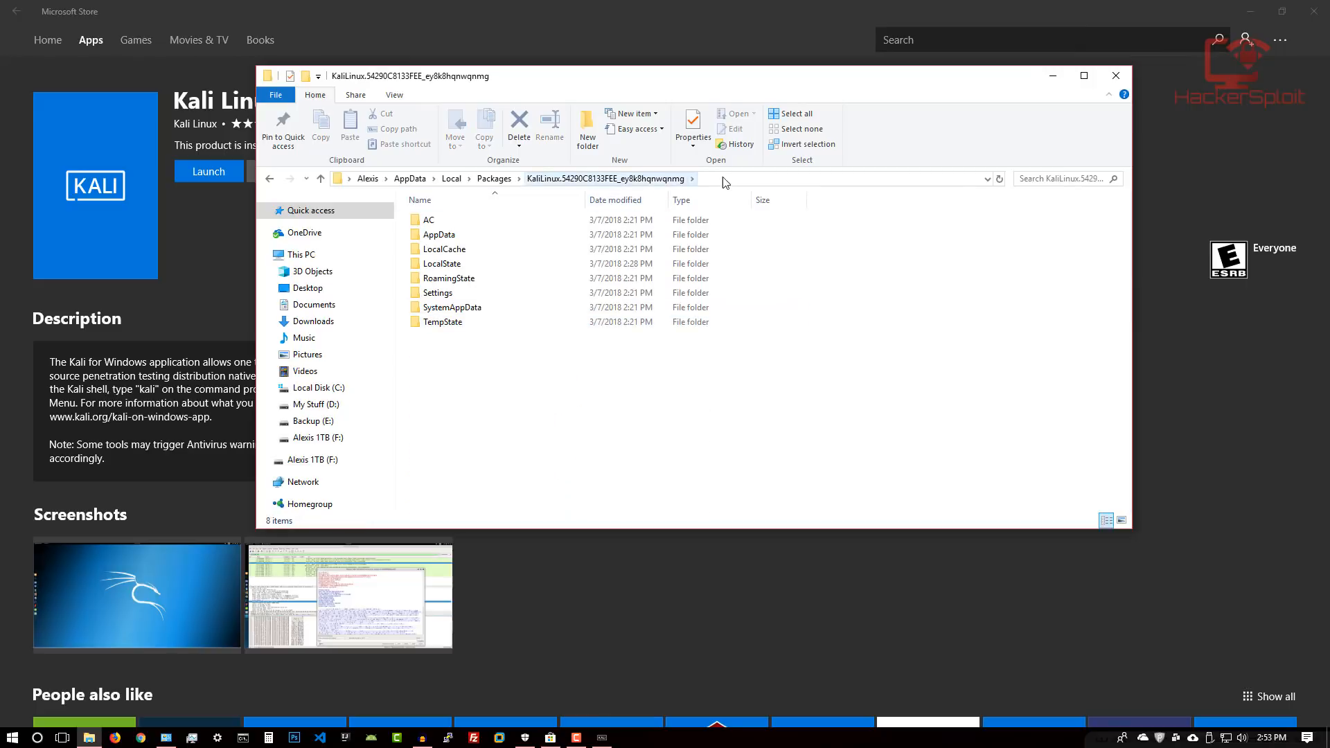
mouse_move(684, 199)
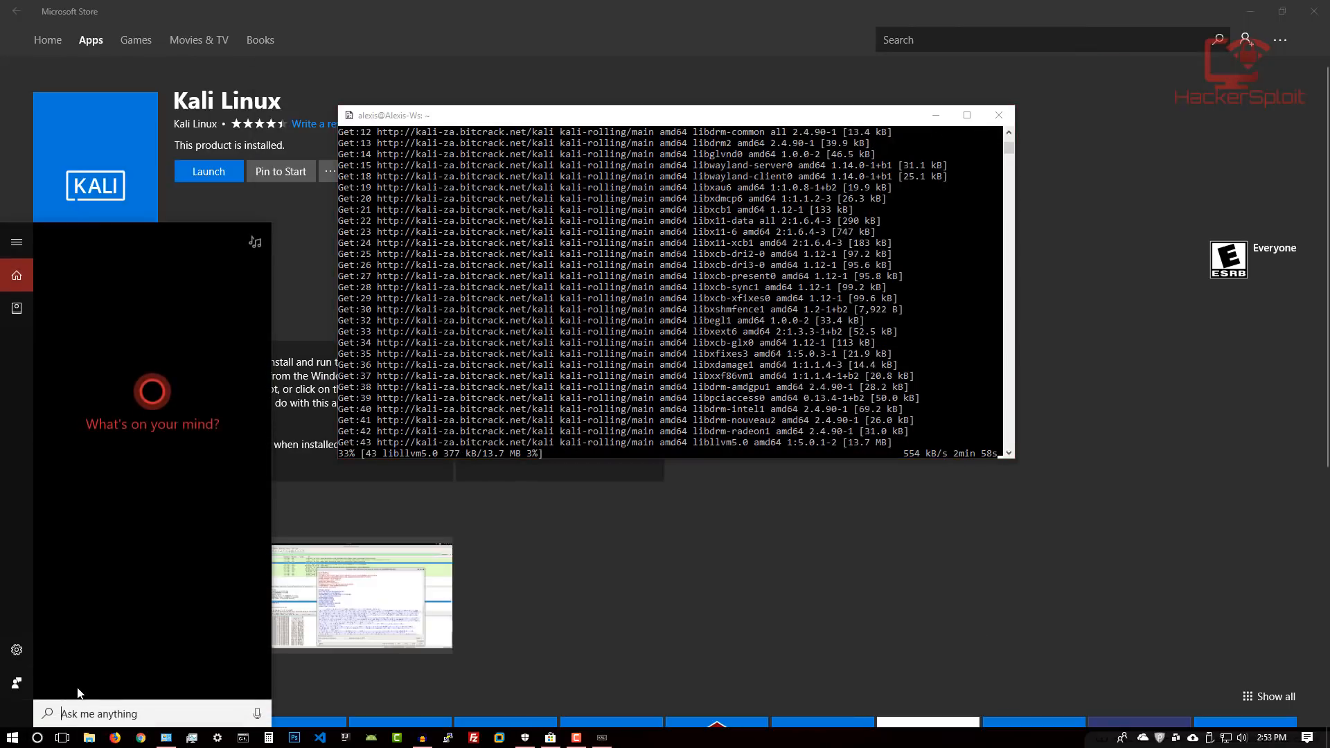
Find Windows Defender and open the Virus & threat protection settings
type("defen")
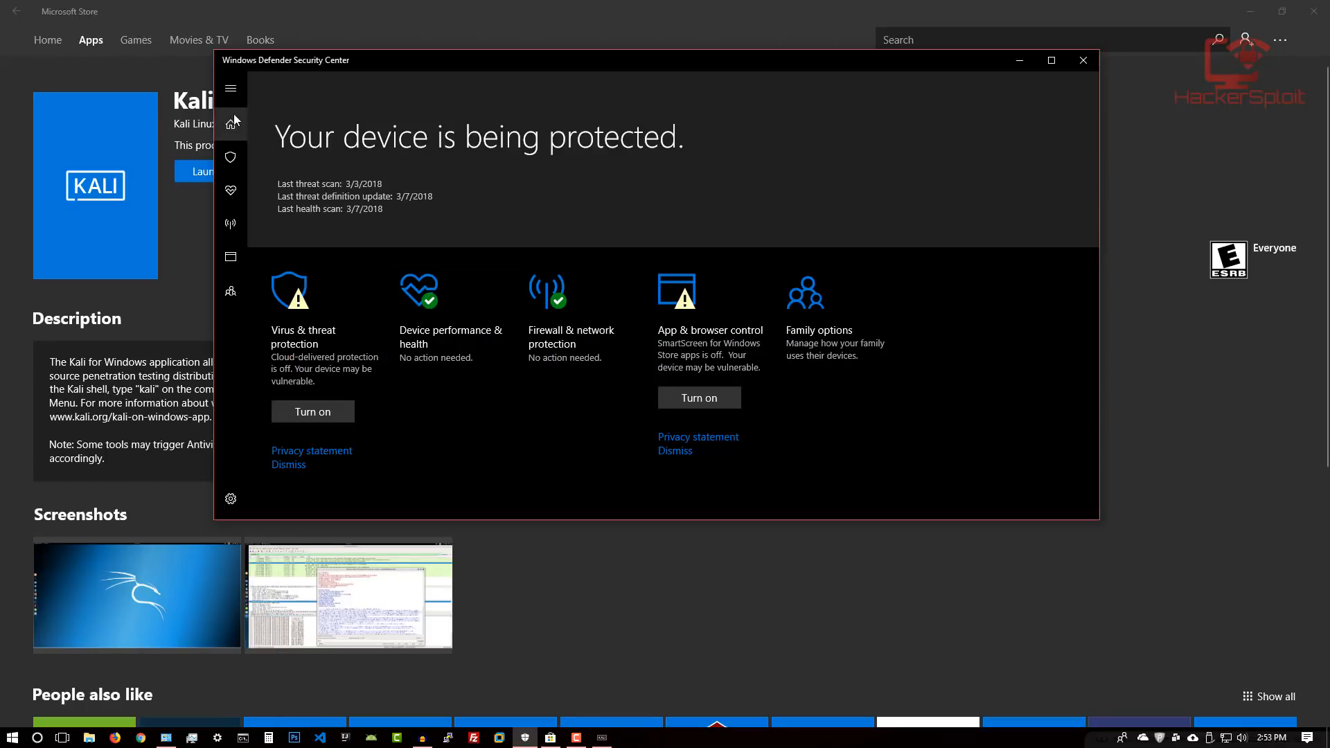
left_click(230, 158)
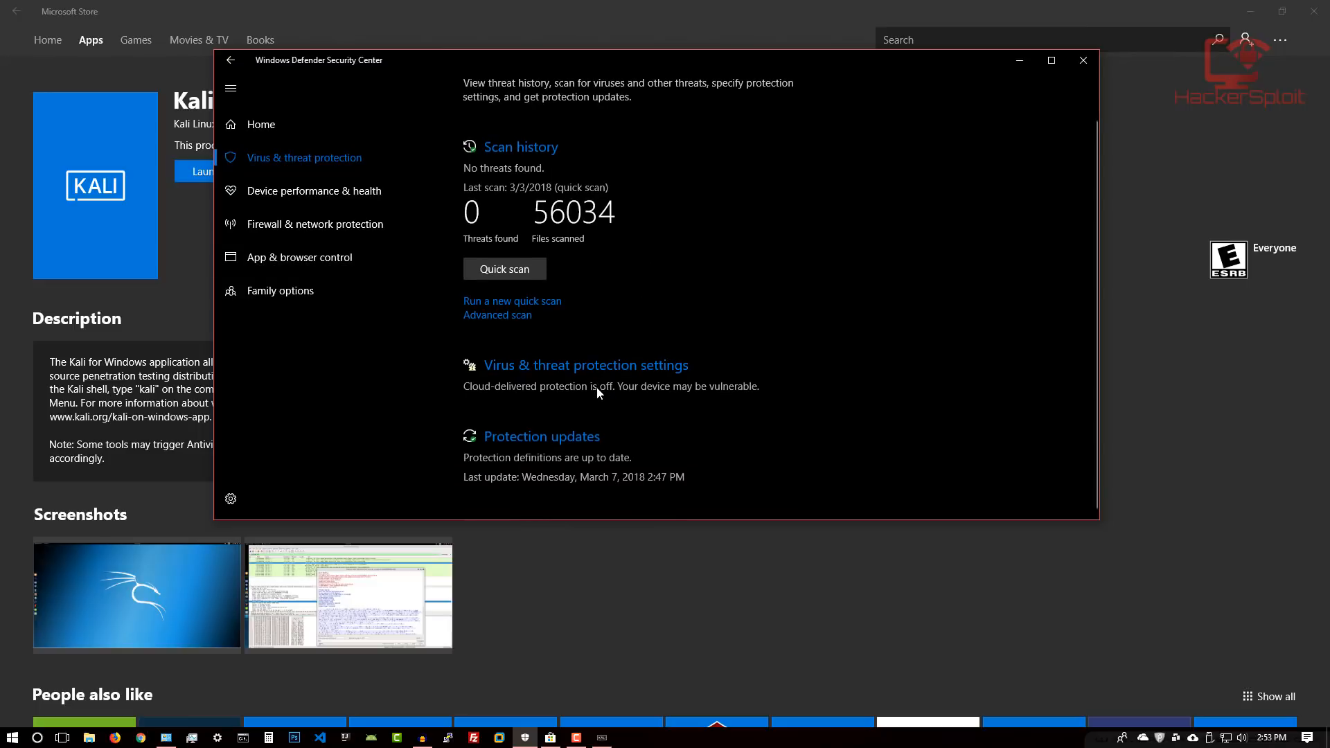
left_click(586, 365)
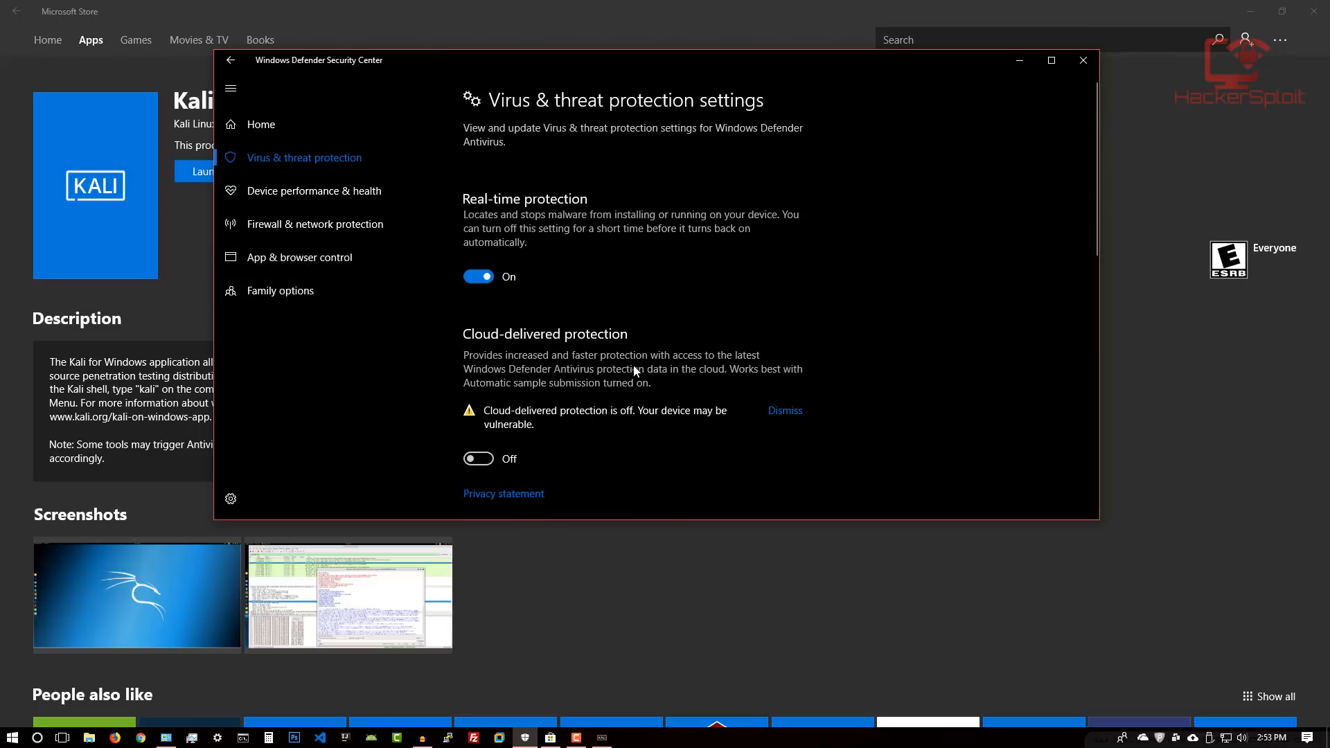
Add the KaliLinux package folder under Exclusions and close the security center
scroll("down", 3)
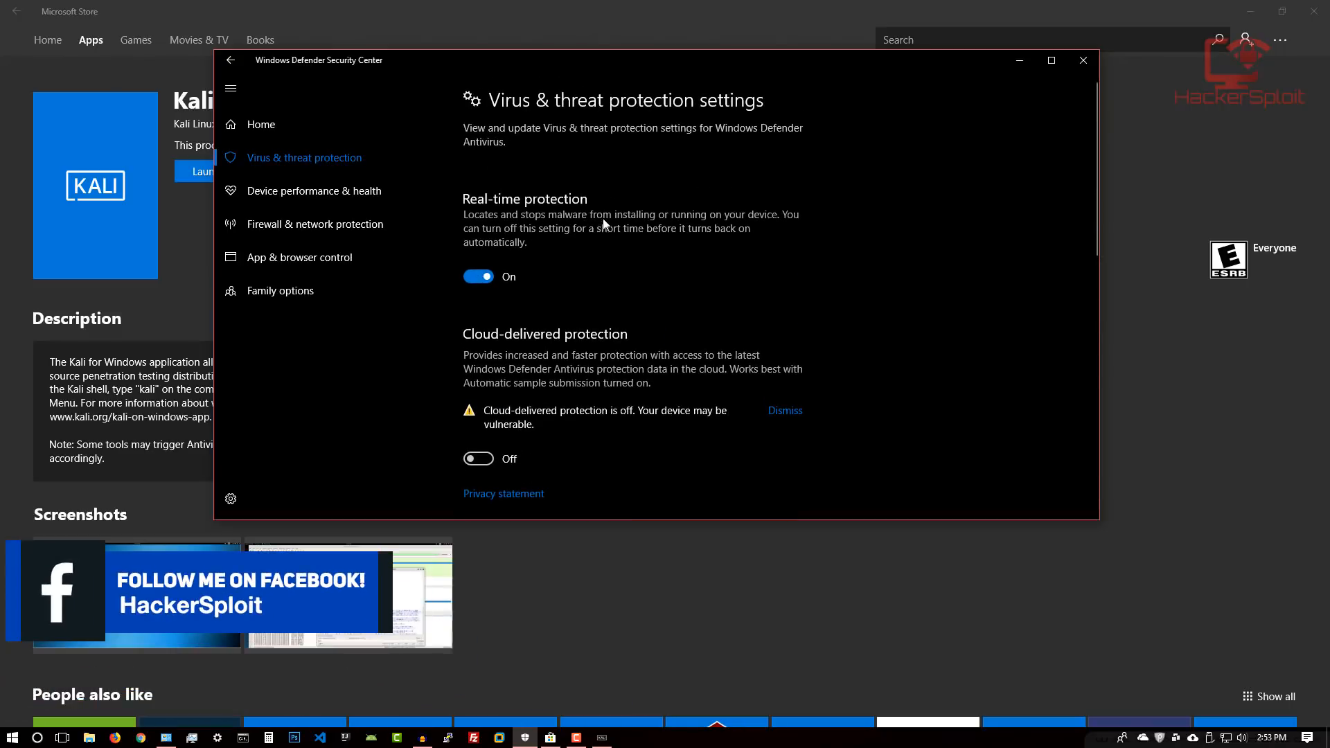
scroll("down", 3)
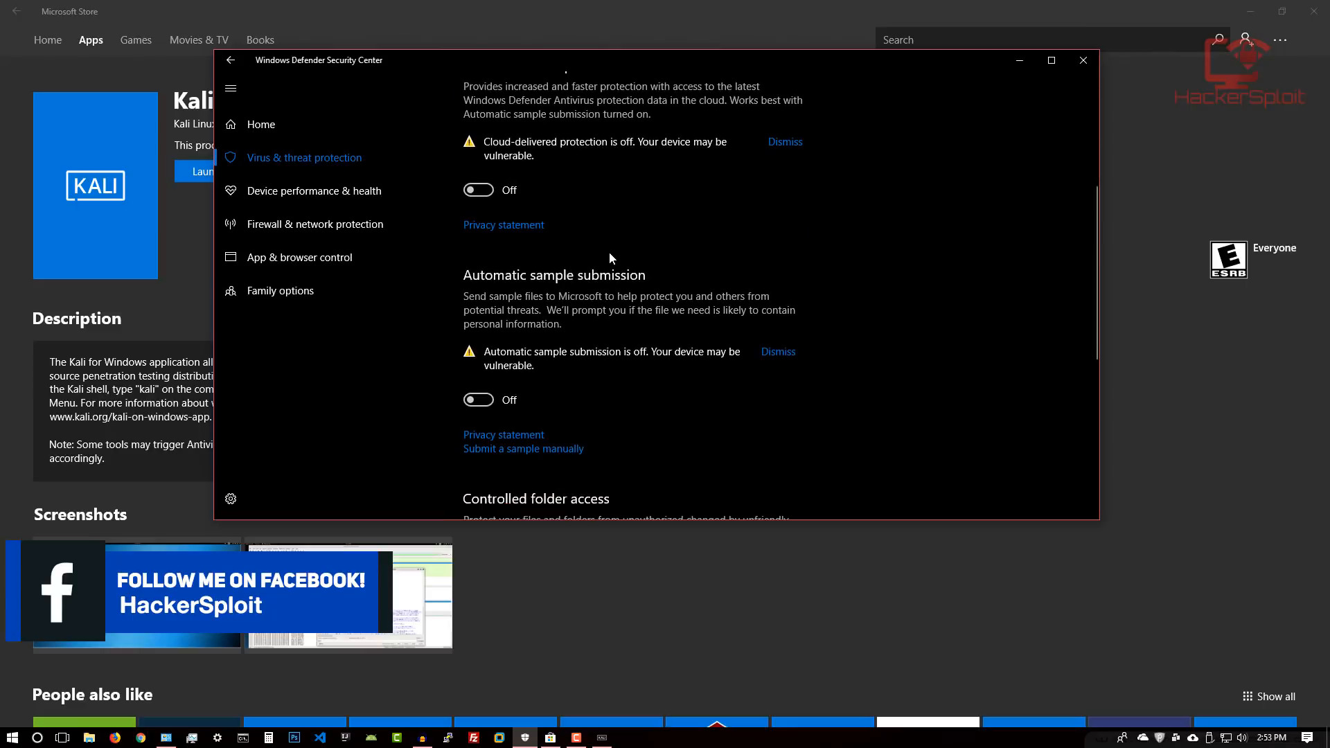
scroll("down", 3)
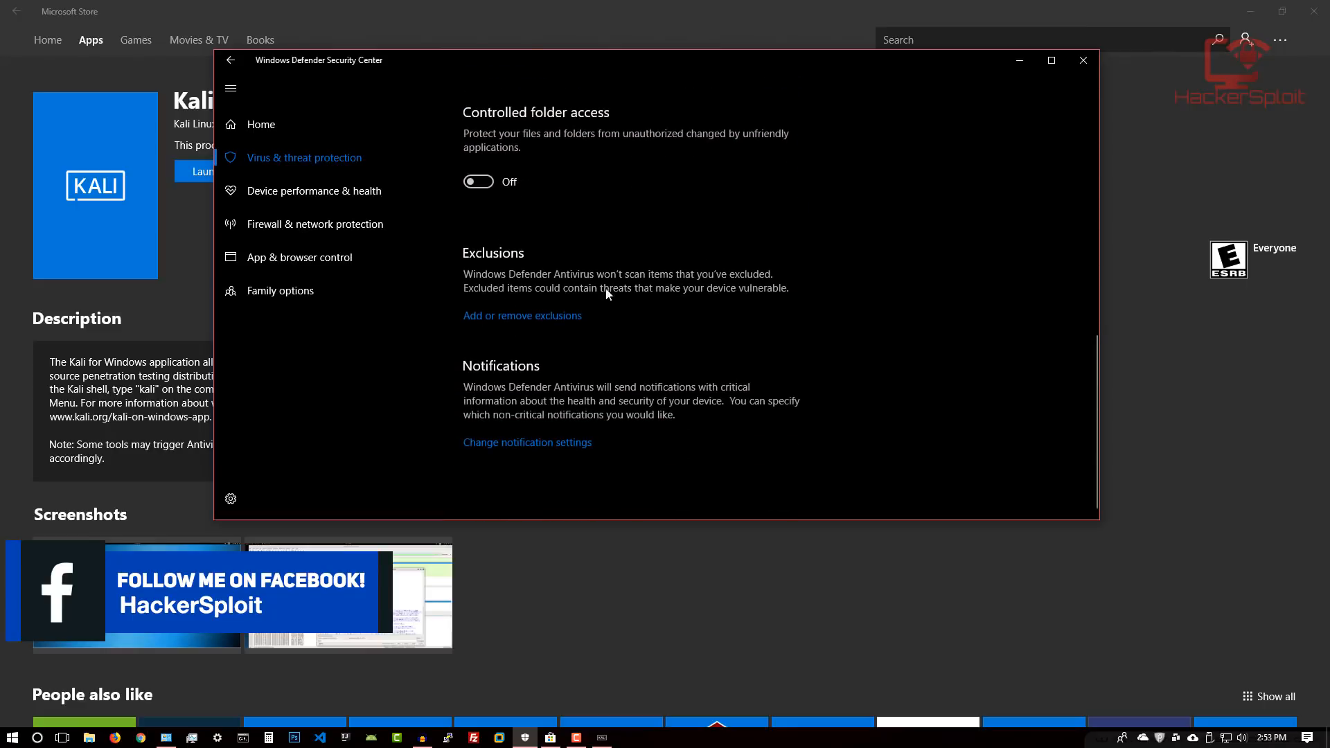
left_click(522, 314)
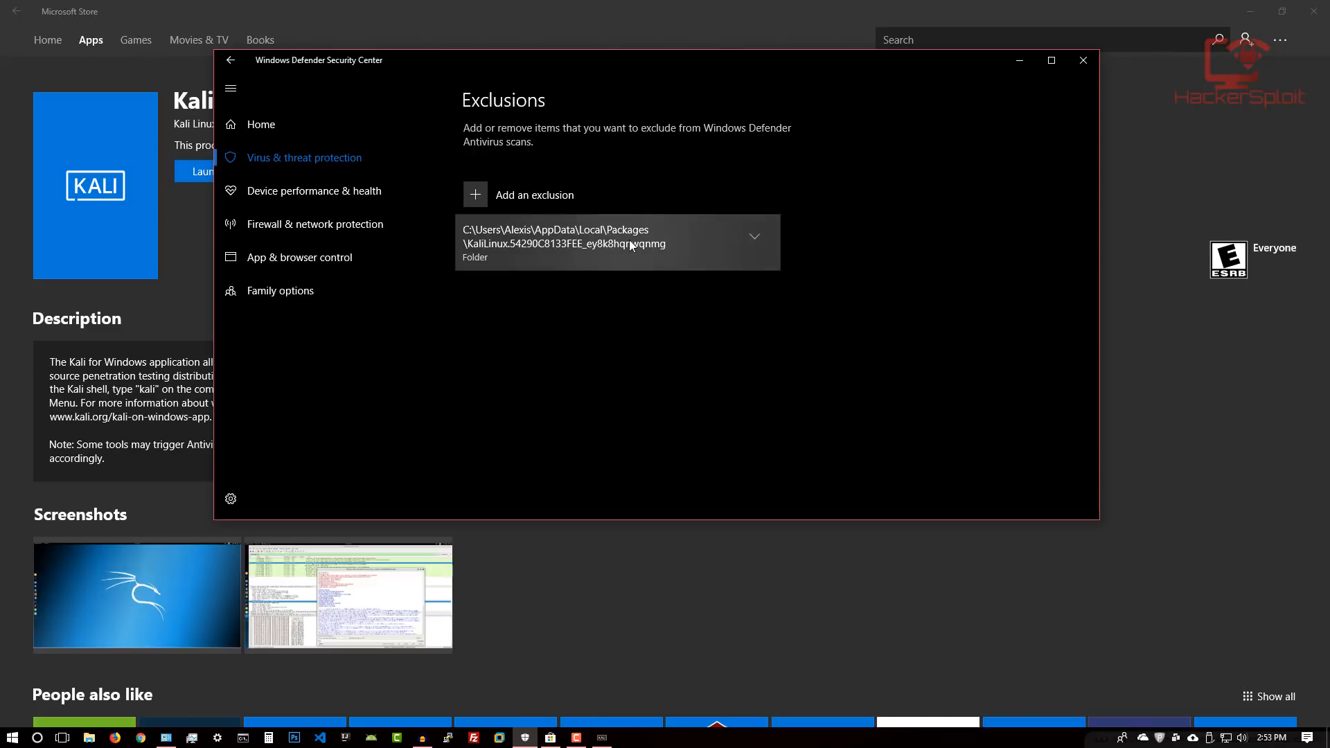
mouse_move(1083, 60)
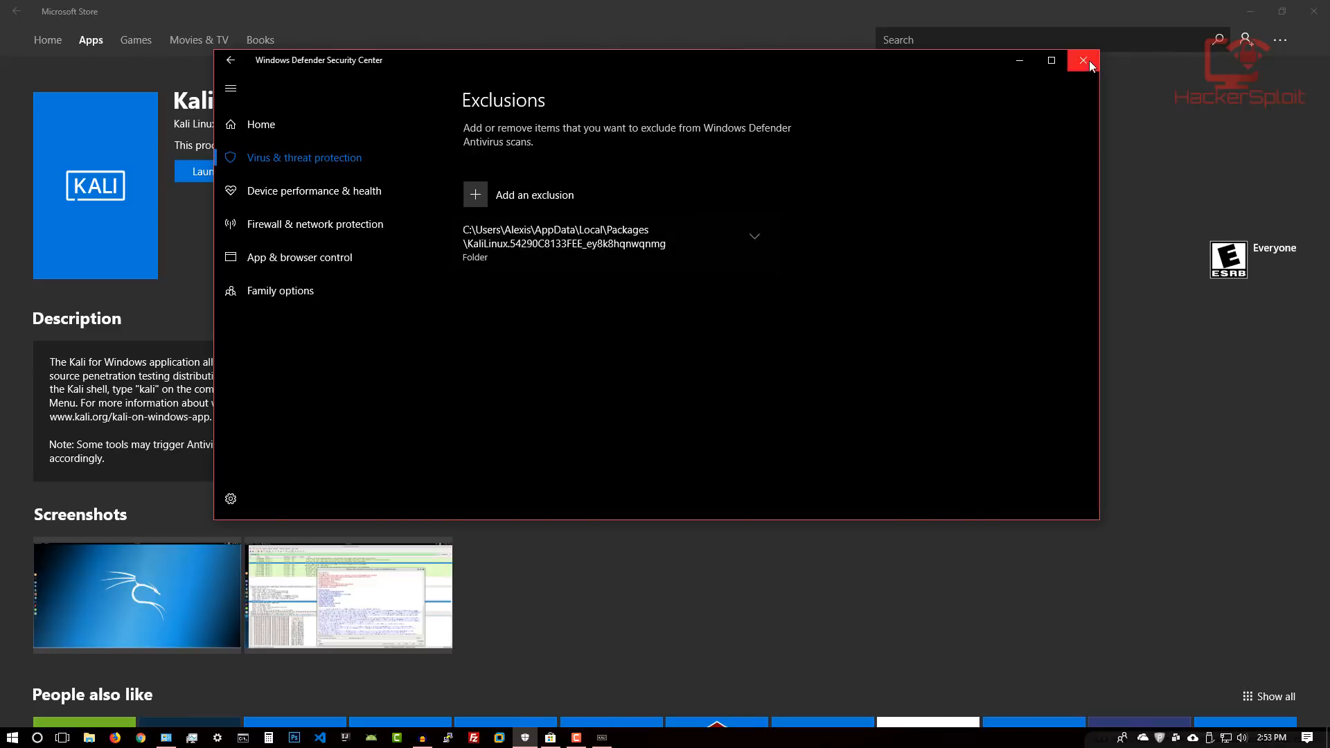
left_click(1084, 61)
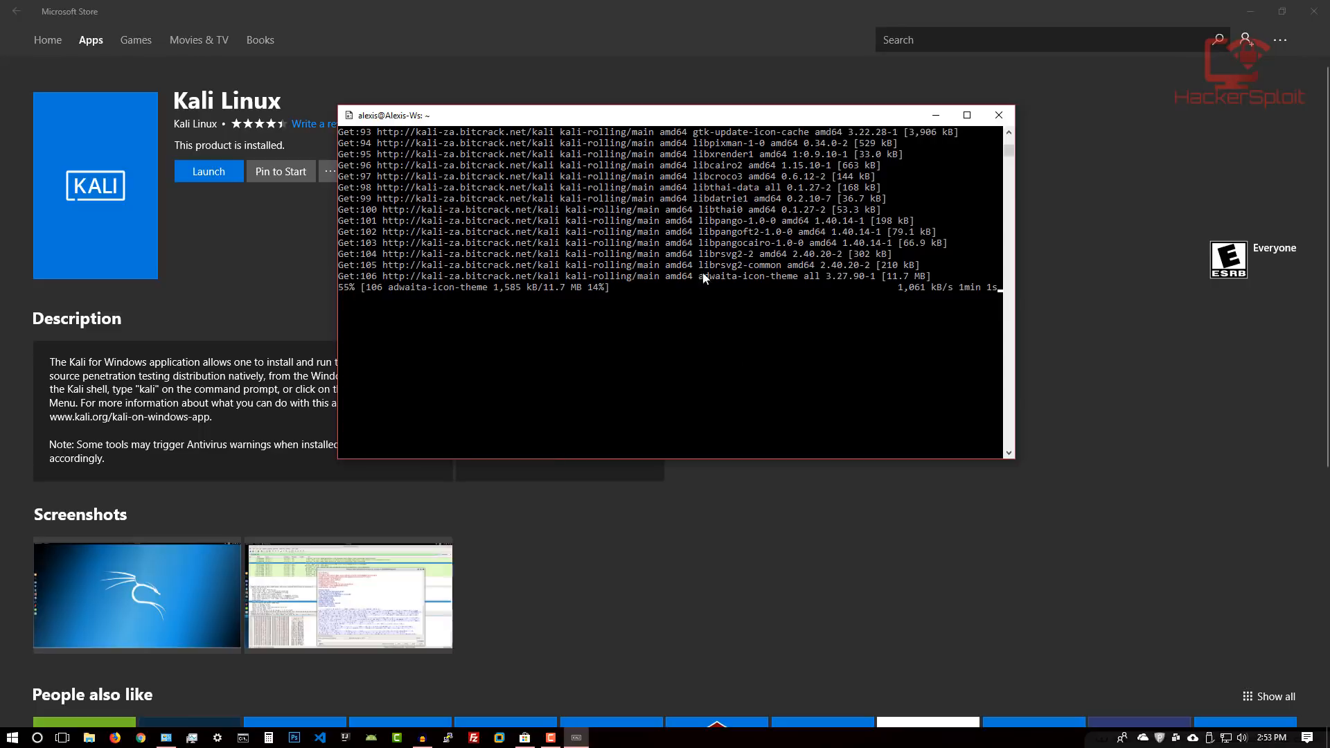